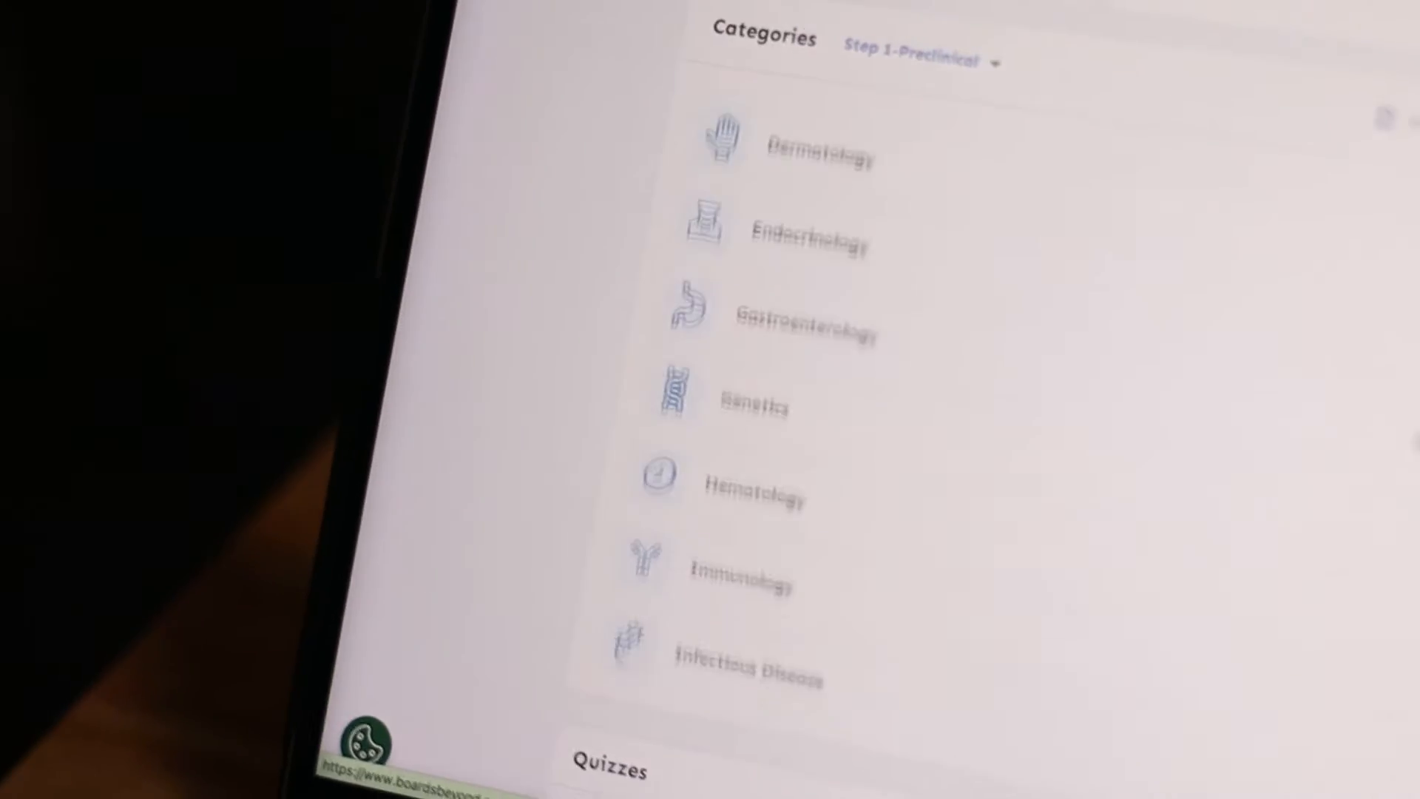
# Browse the card list in Anki's browser, selecting a couple of entries.
pyautogui.scroll(-3)
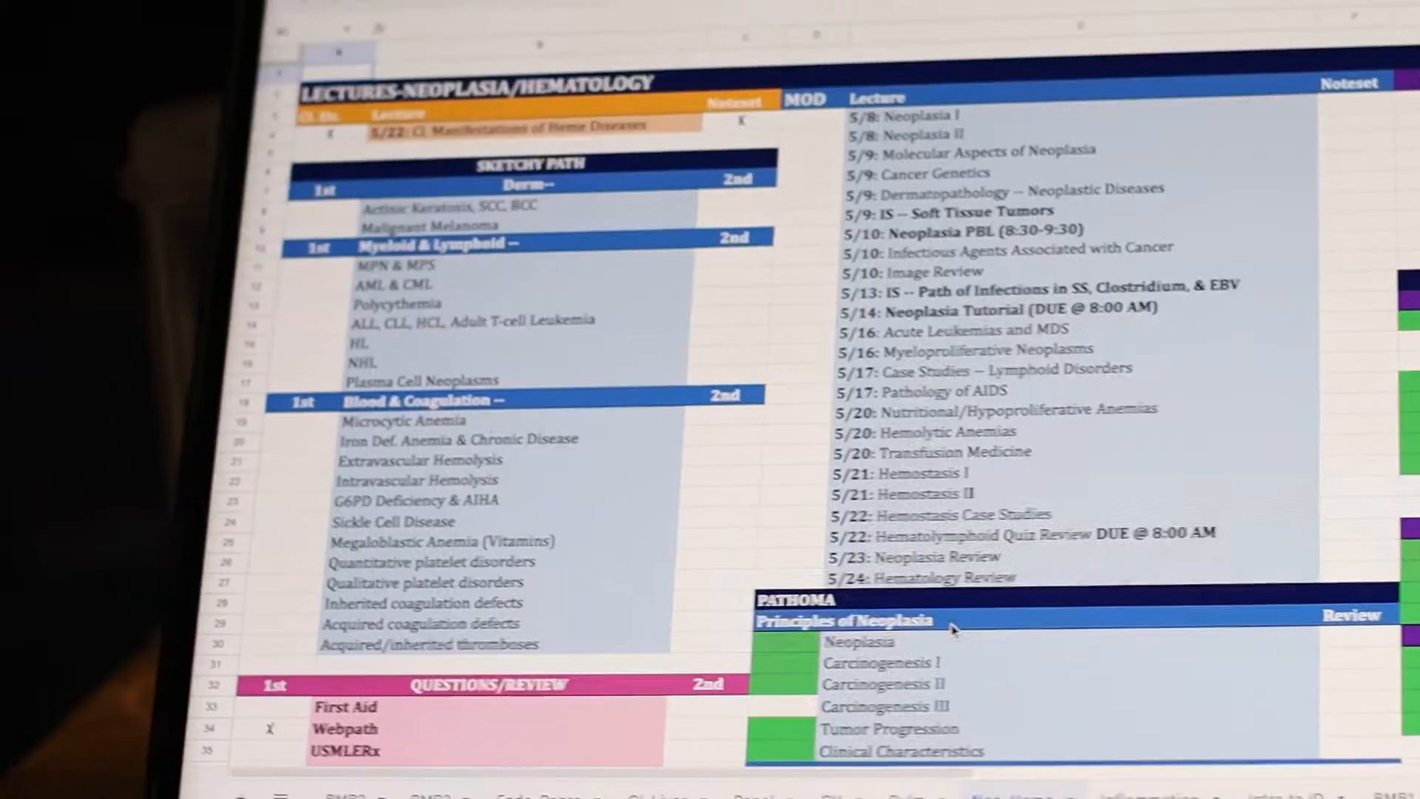
pyautogui.hscroll(3)
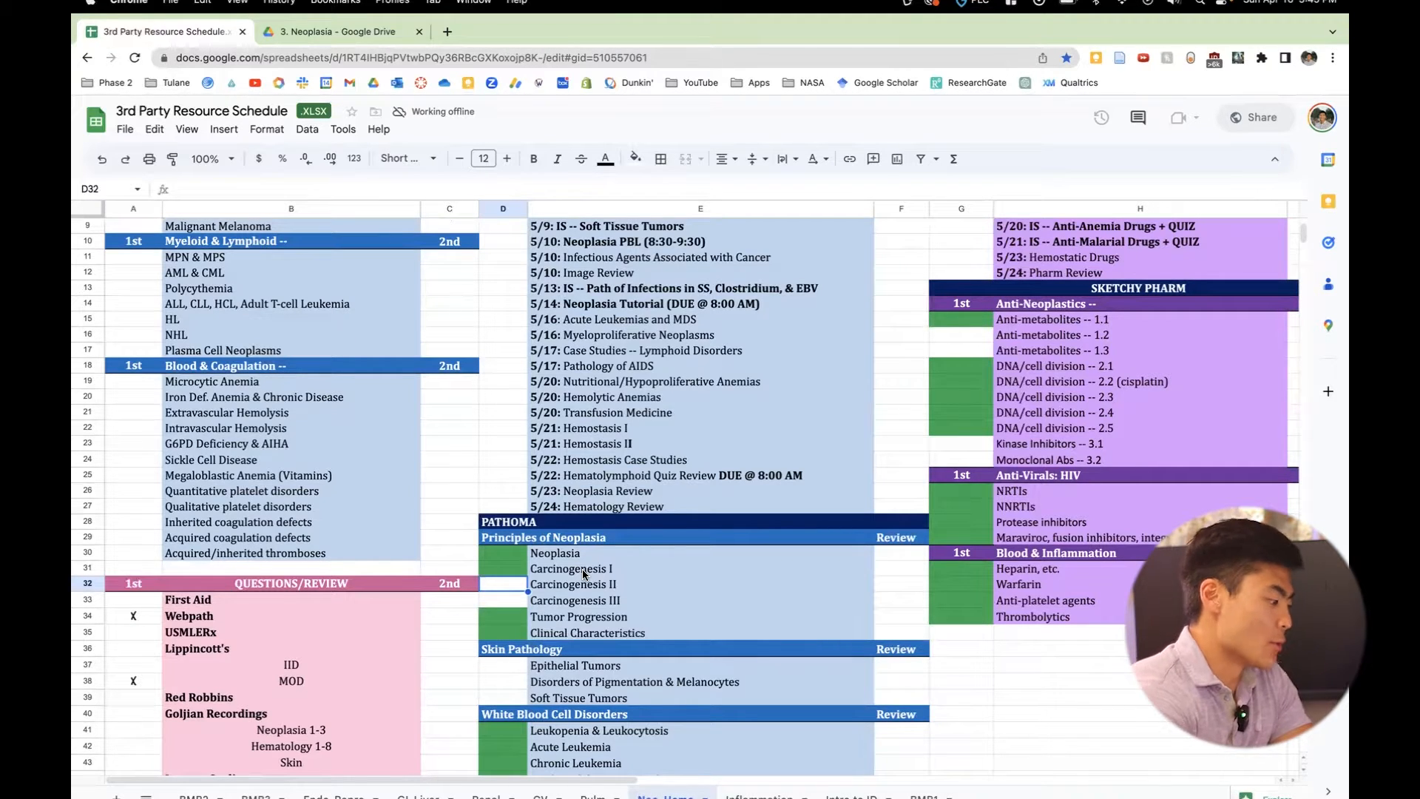
pyautogui.moveTo(642, 604)
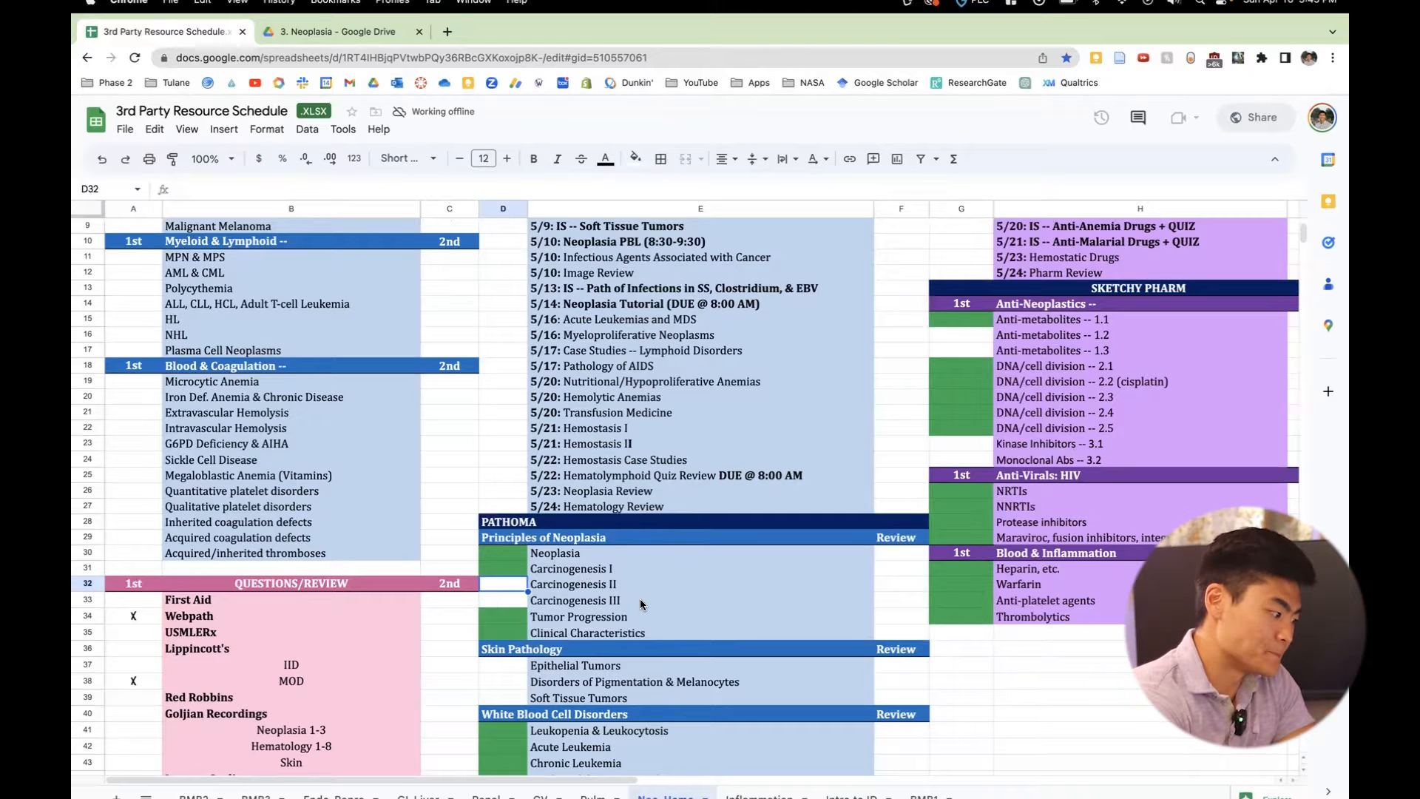
pyautogui.scroll(-3)
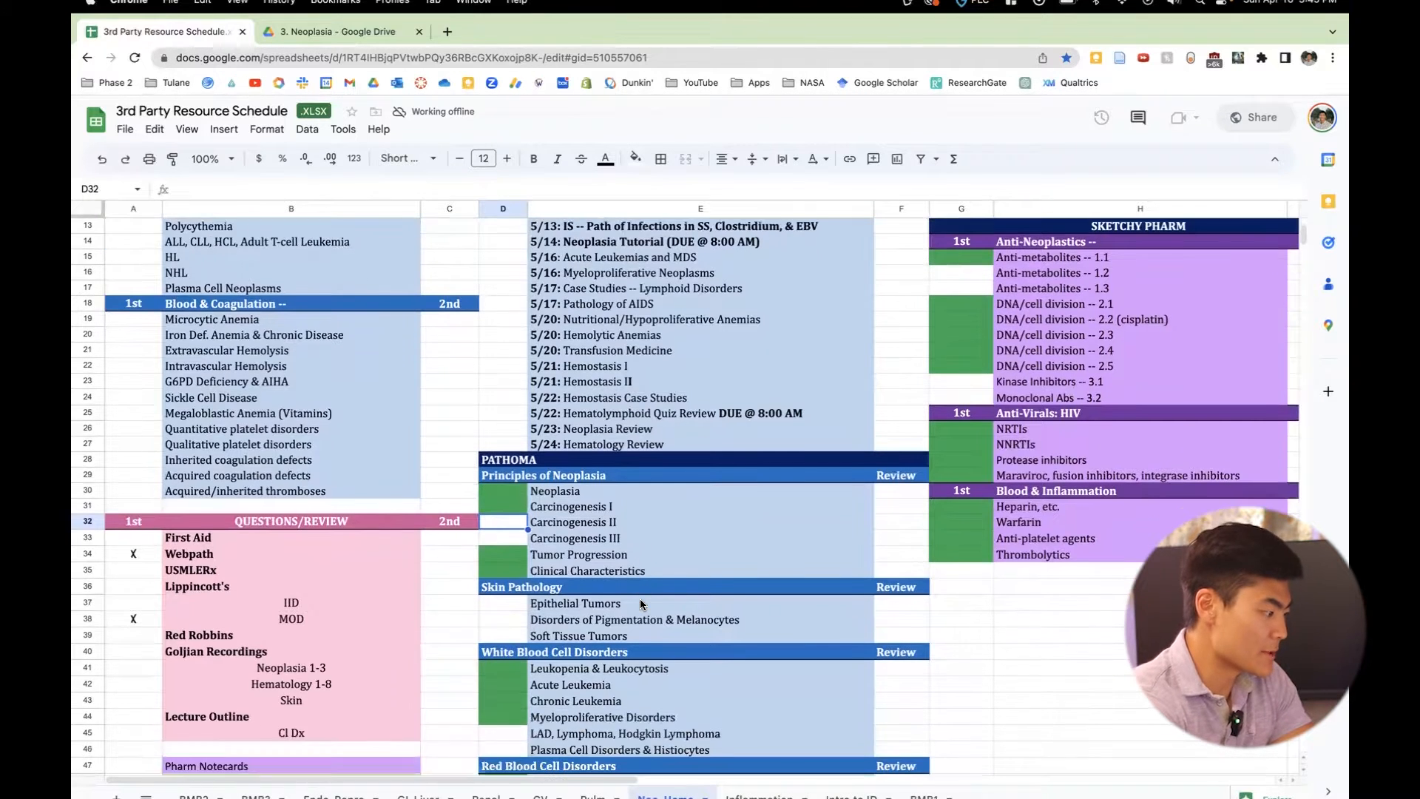
pyautogui.scroll(-3)
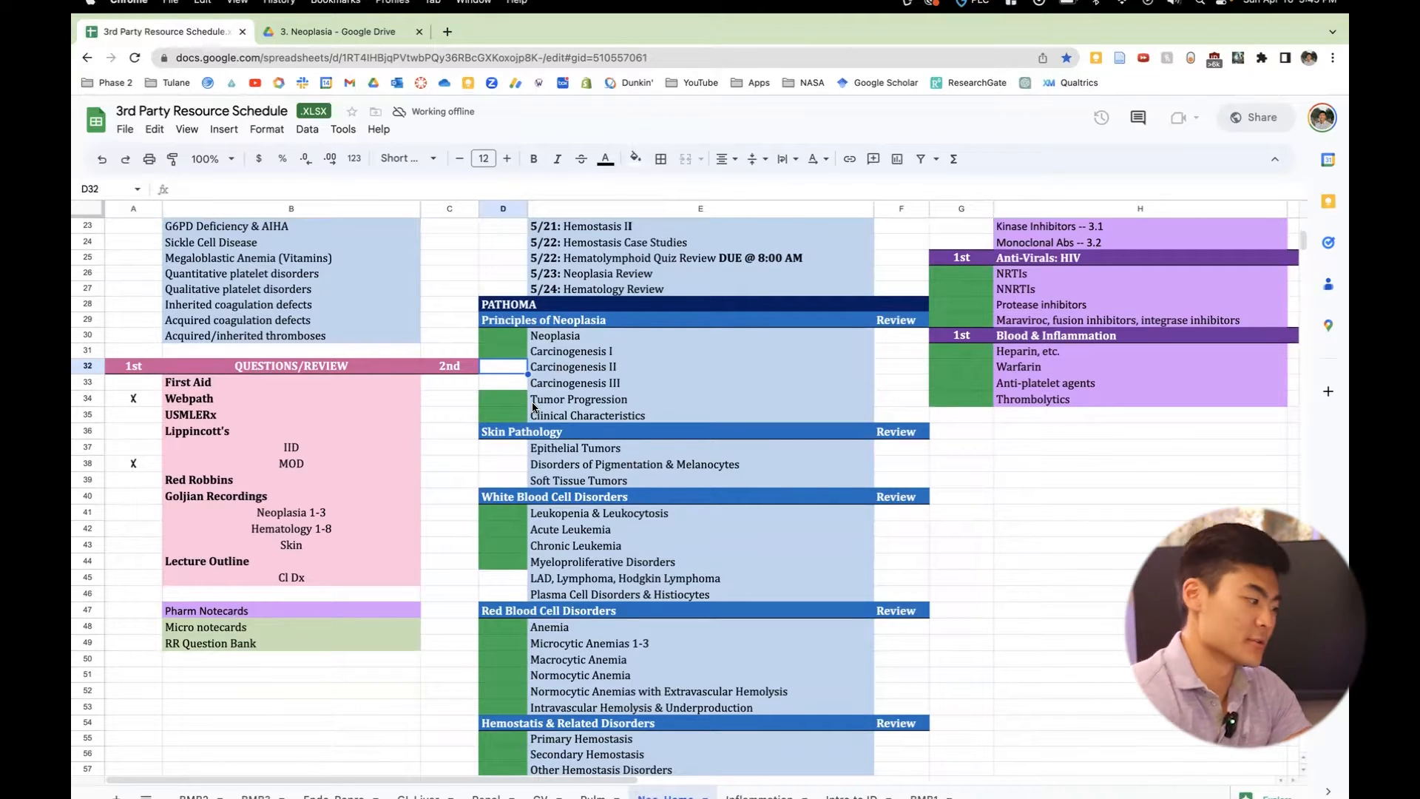
pyautogui.scroll(-3)
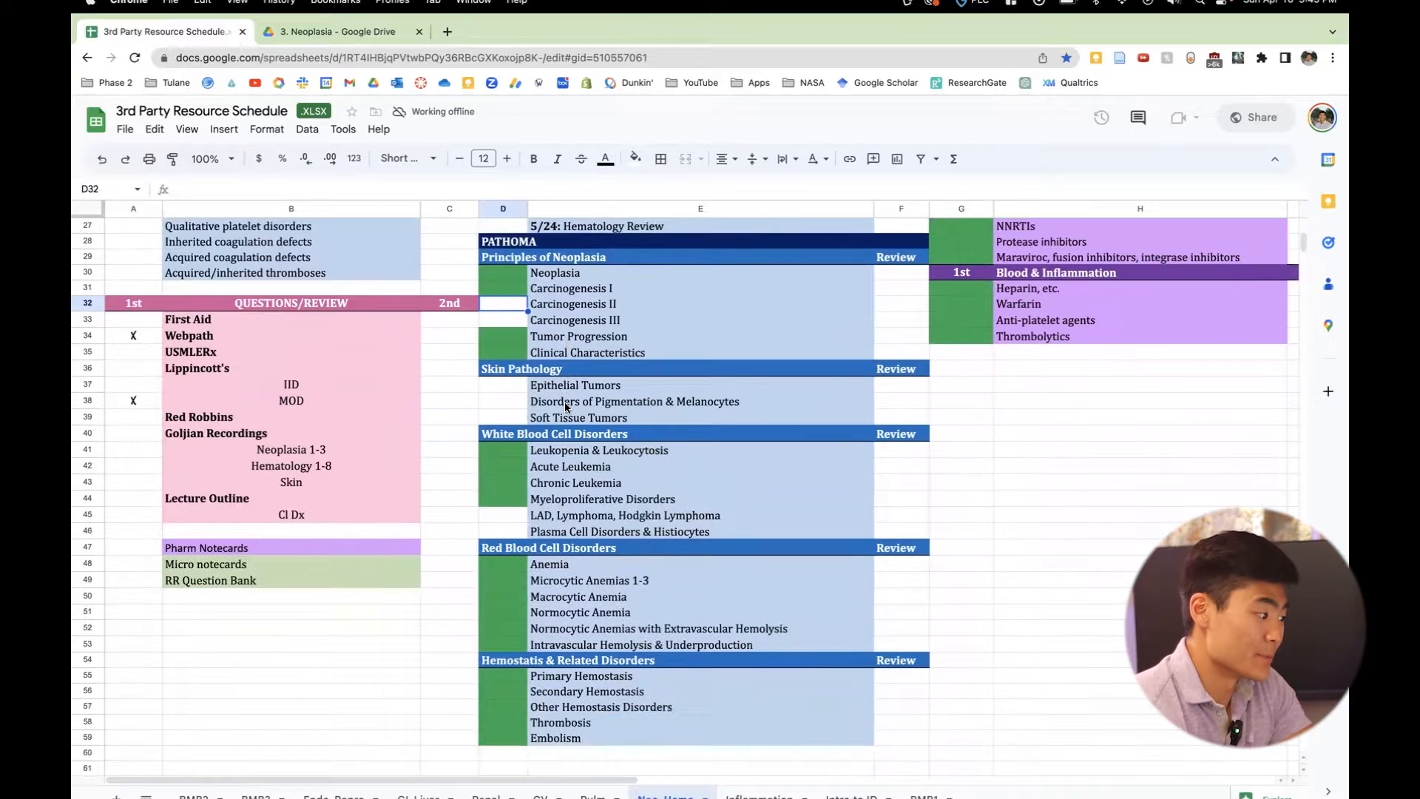
pyautogui.scroll(3)
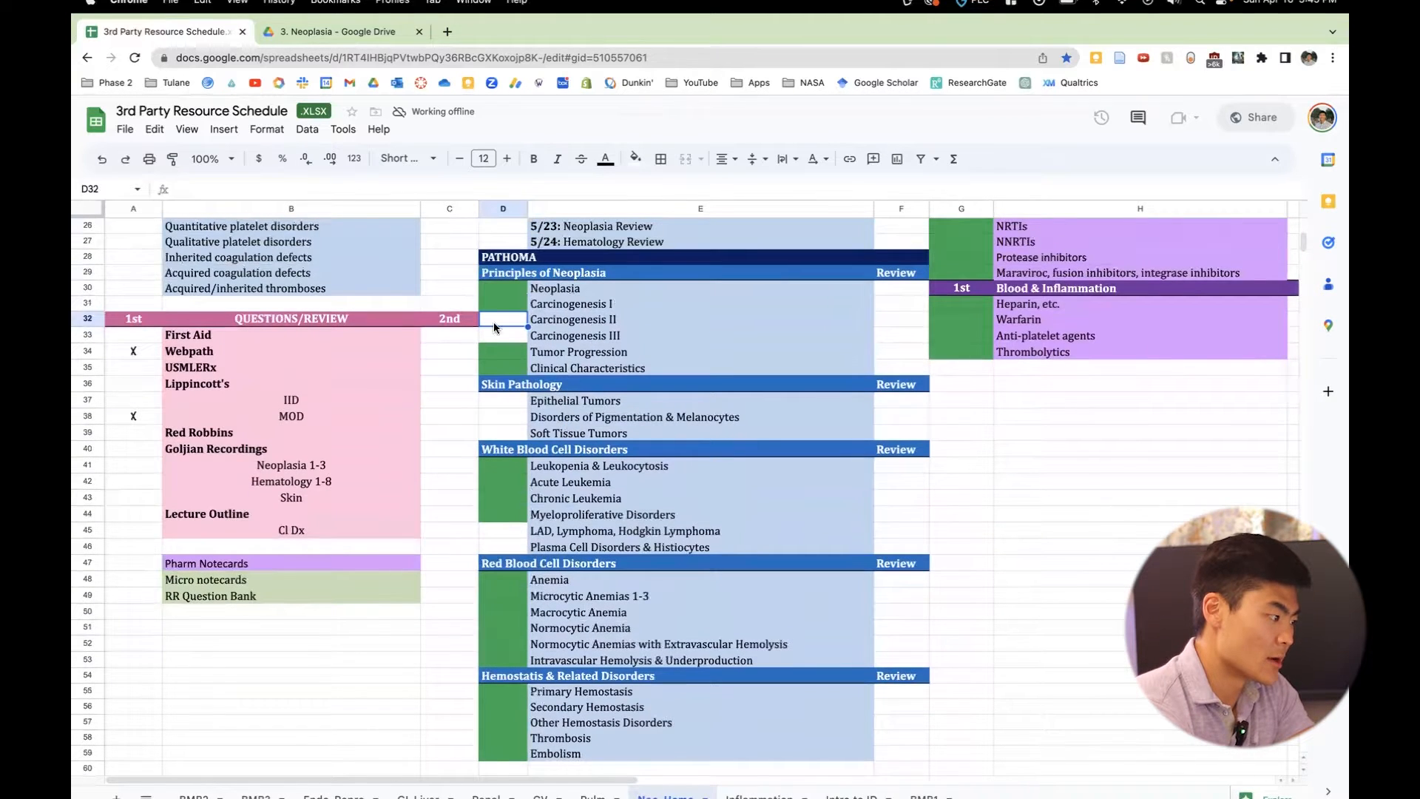
pyautogui.click(630, 159)
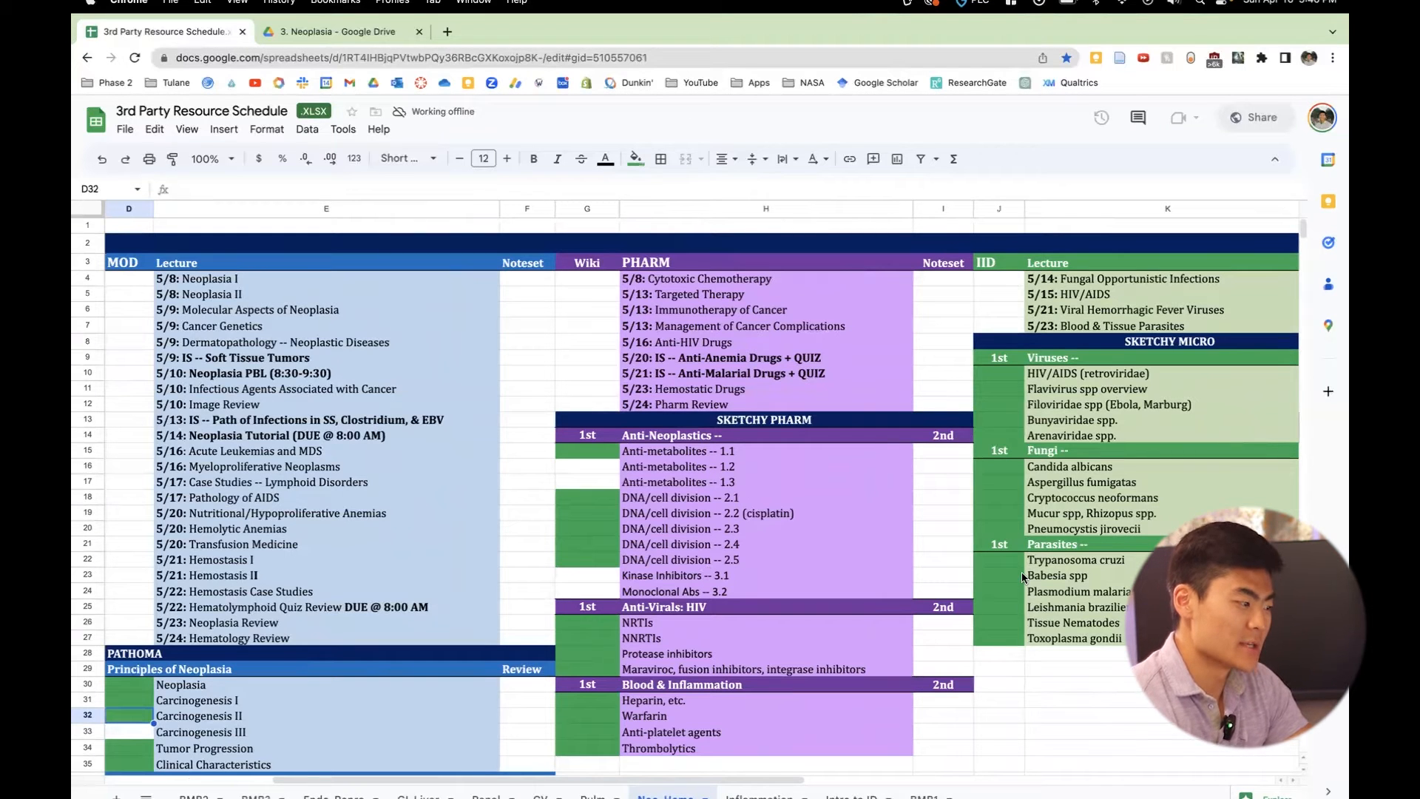
pyautogui.hscroll(-3)
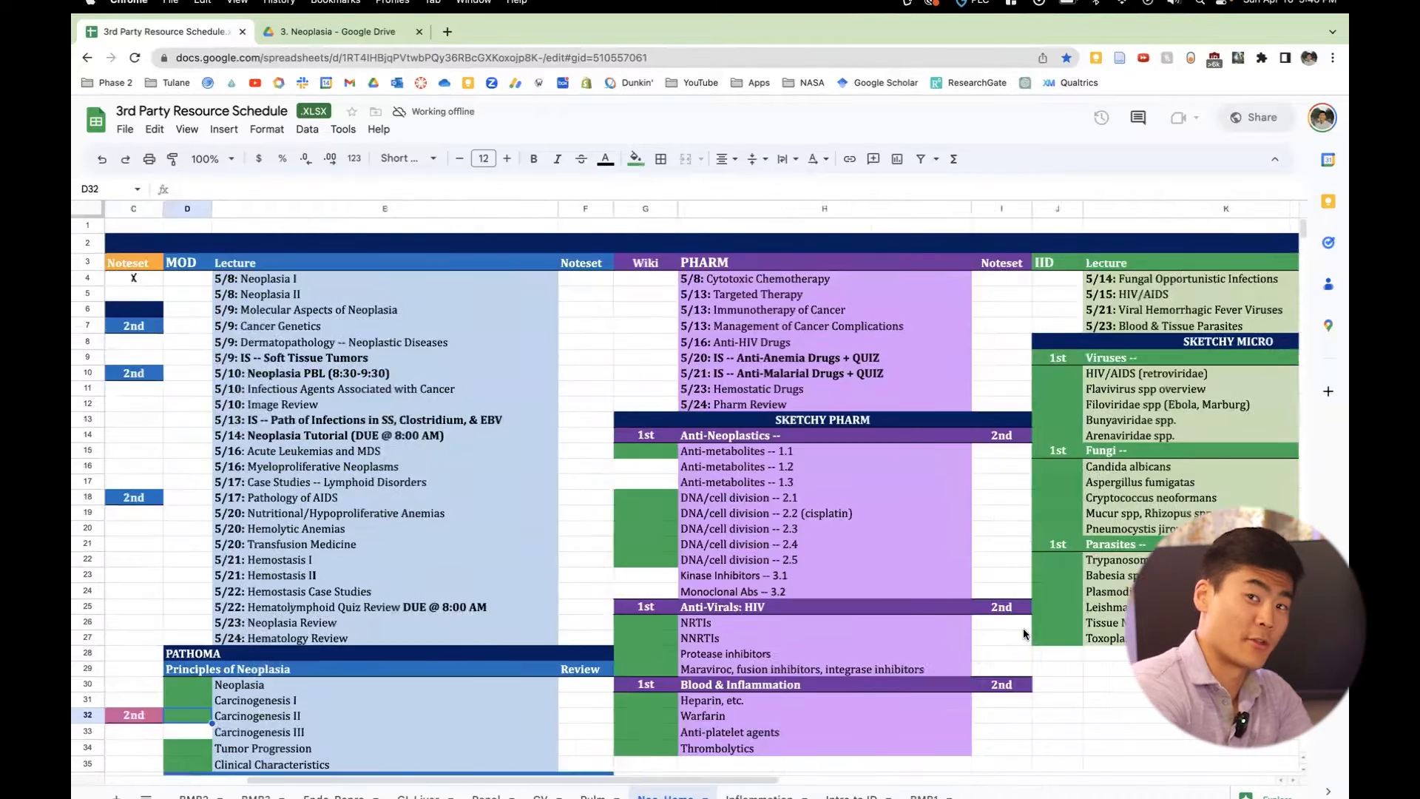
pyautogui.hscroll(-3)
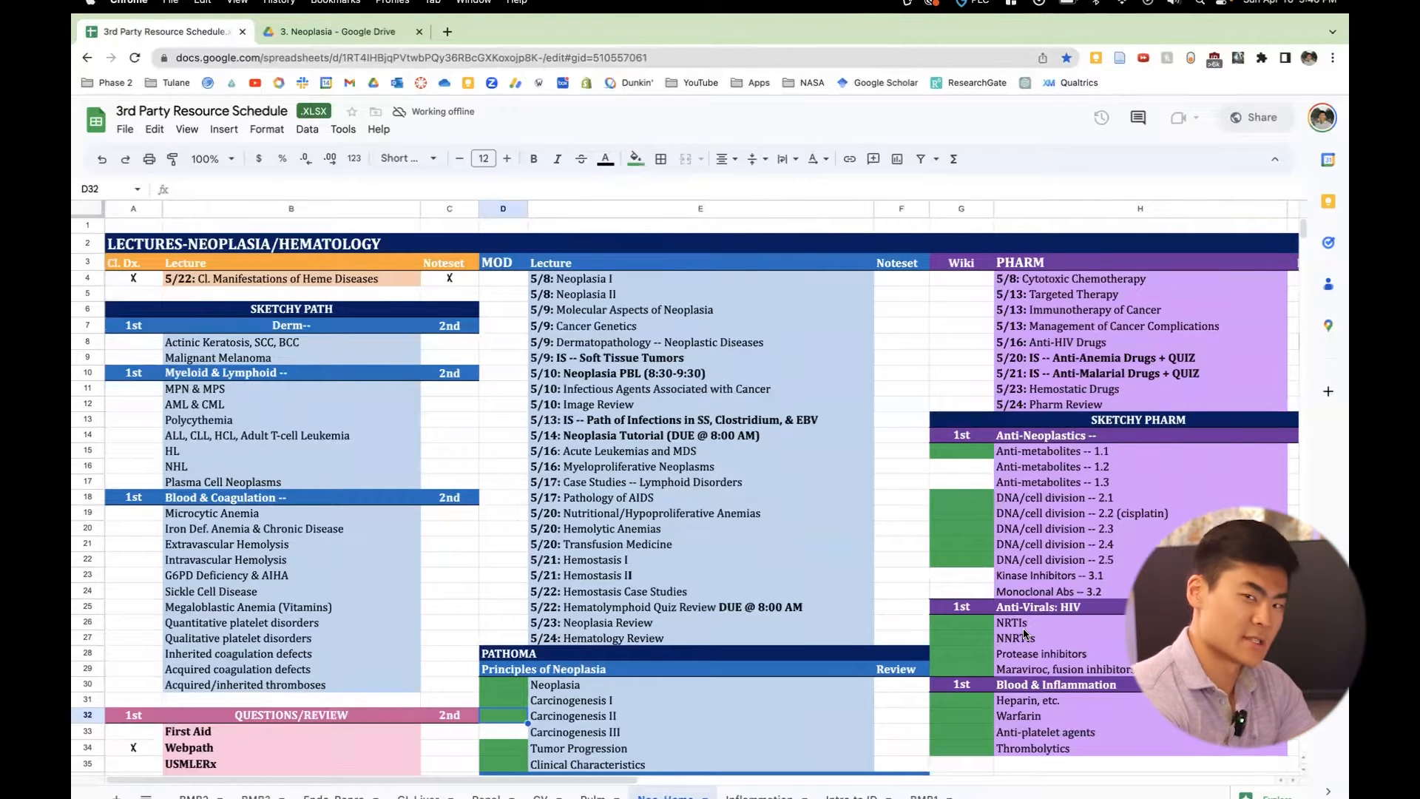
pyautogui.scroll(-3)
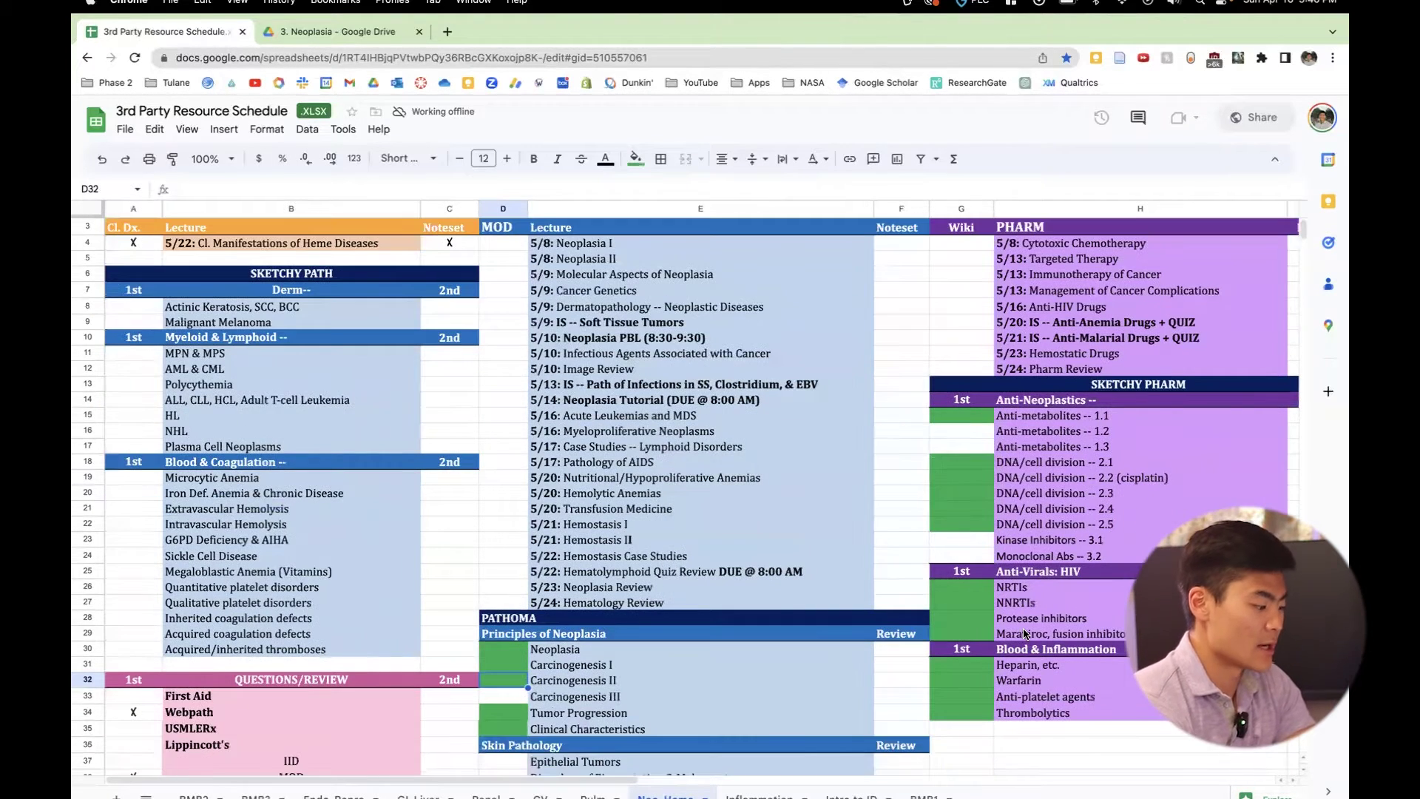
pyautogui.scroll(-3)
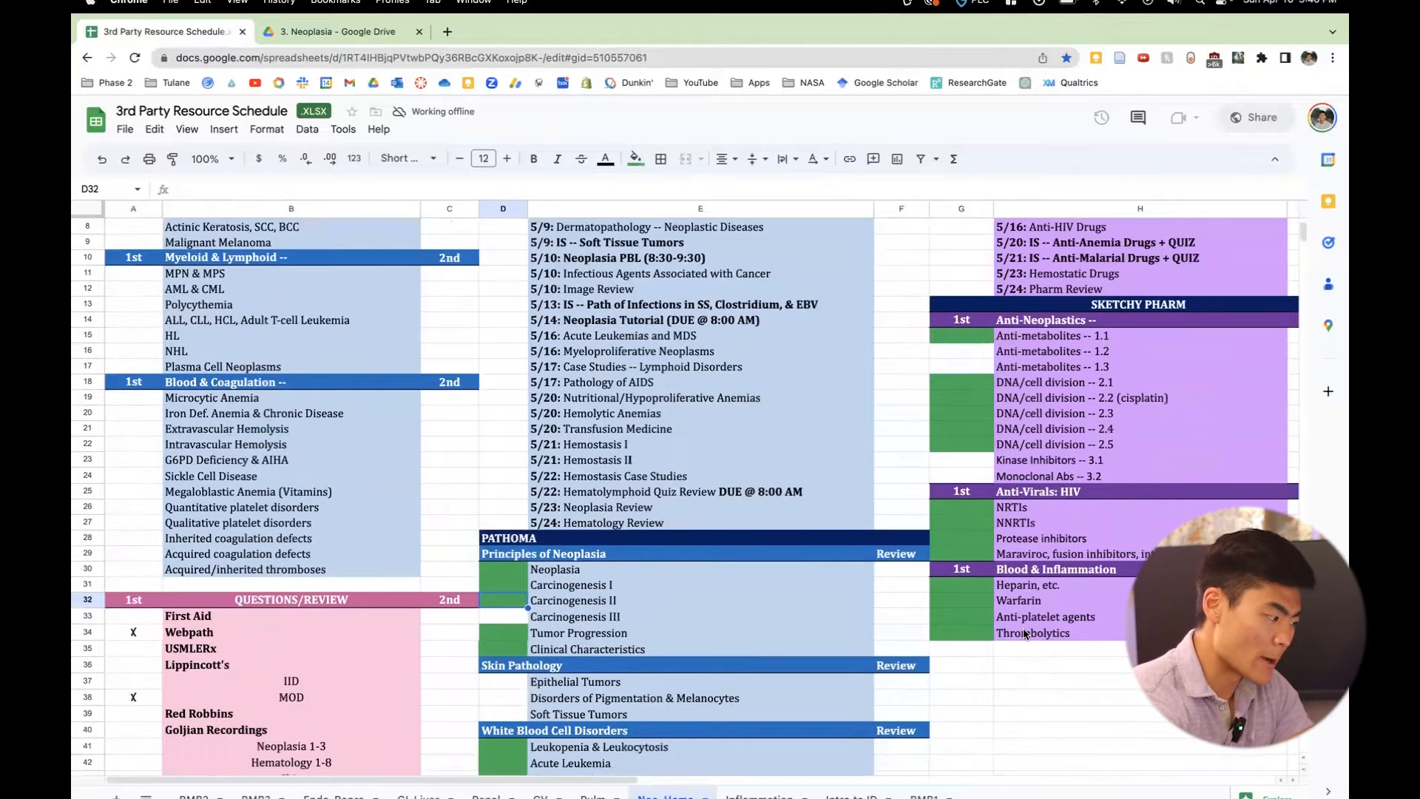
pyautogui.scroll(-3)
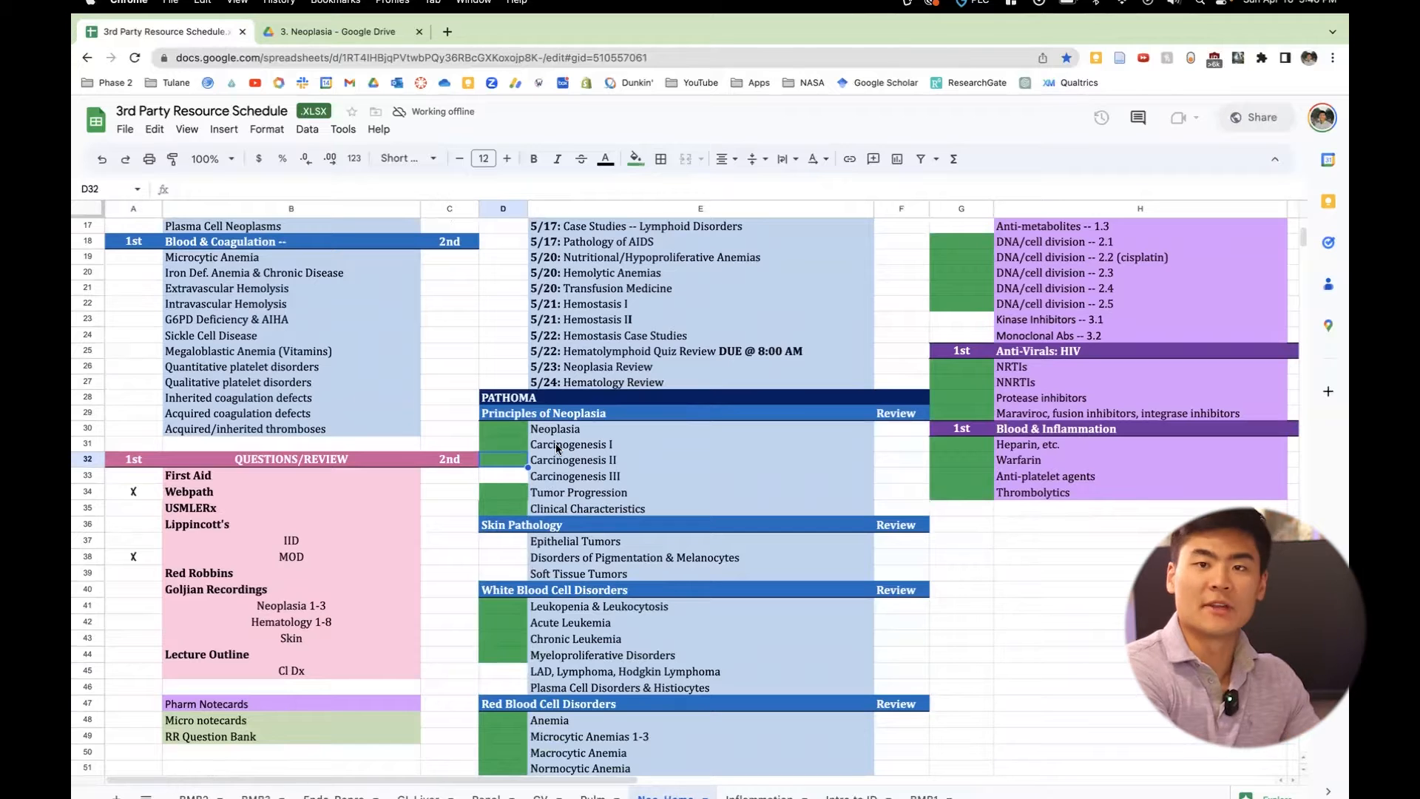
pyautogui.click(503, 428)
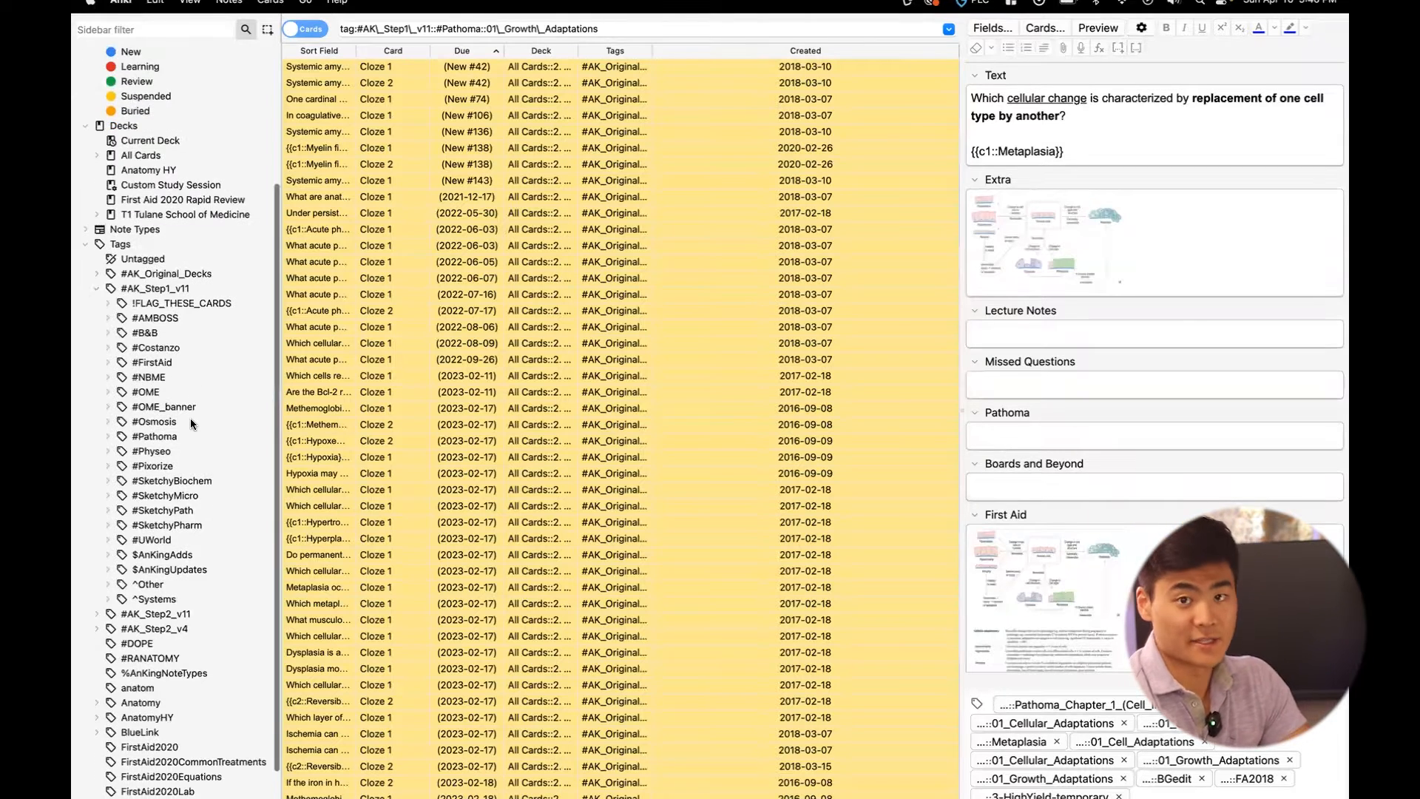
# Expand #Pathoma > 03_Neoplasia in the tag sidebar and list 01_Neoplasia cards.
pyautogui.scroll(-3)
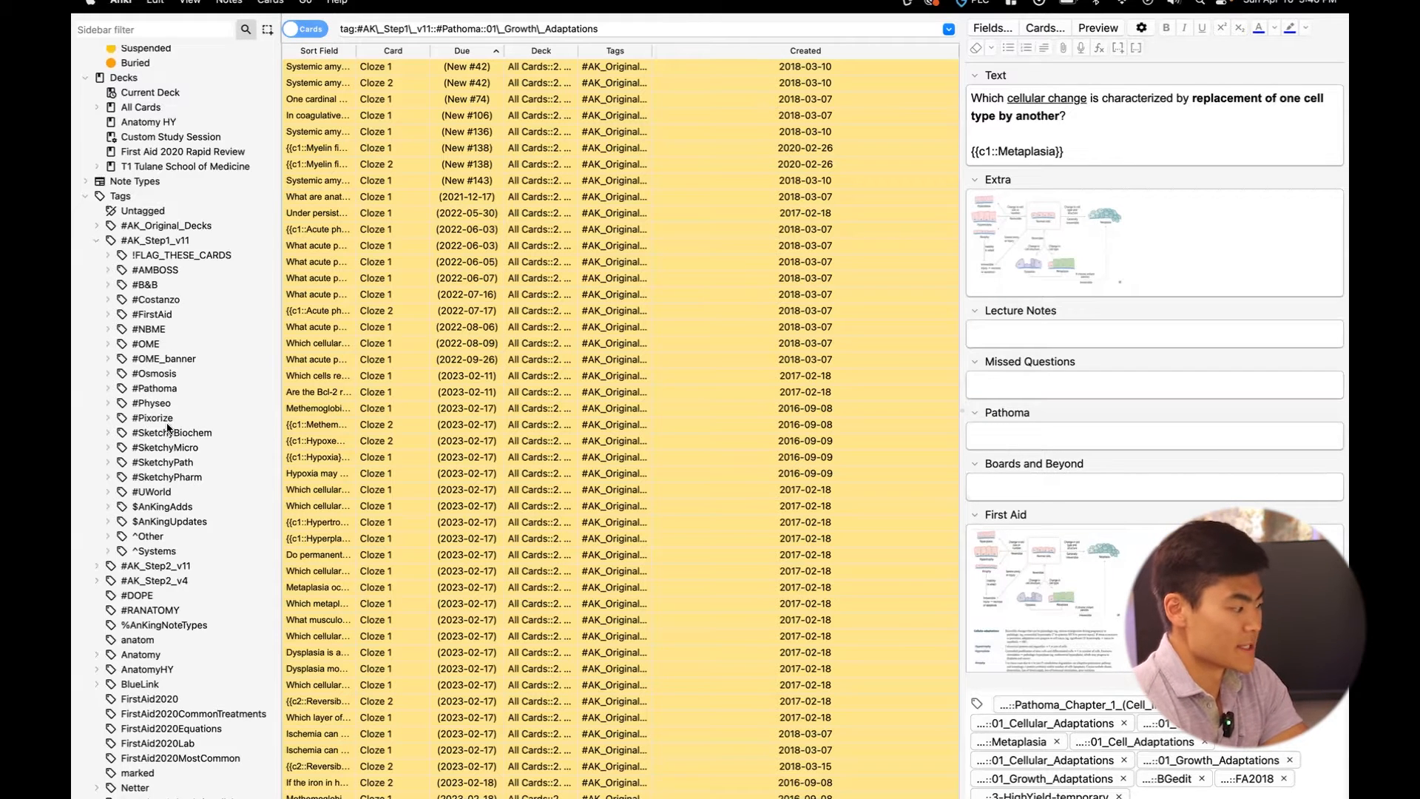
pyautogui.click(154, 388)
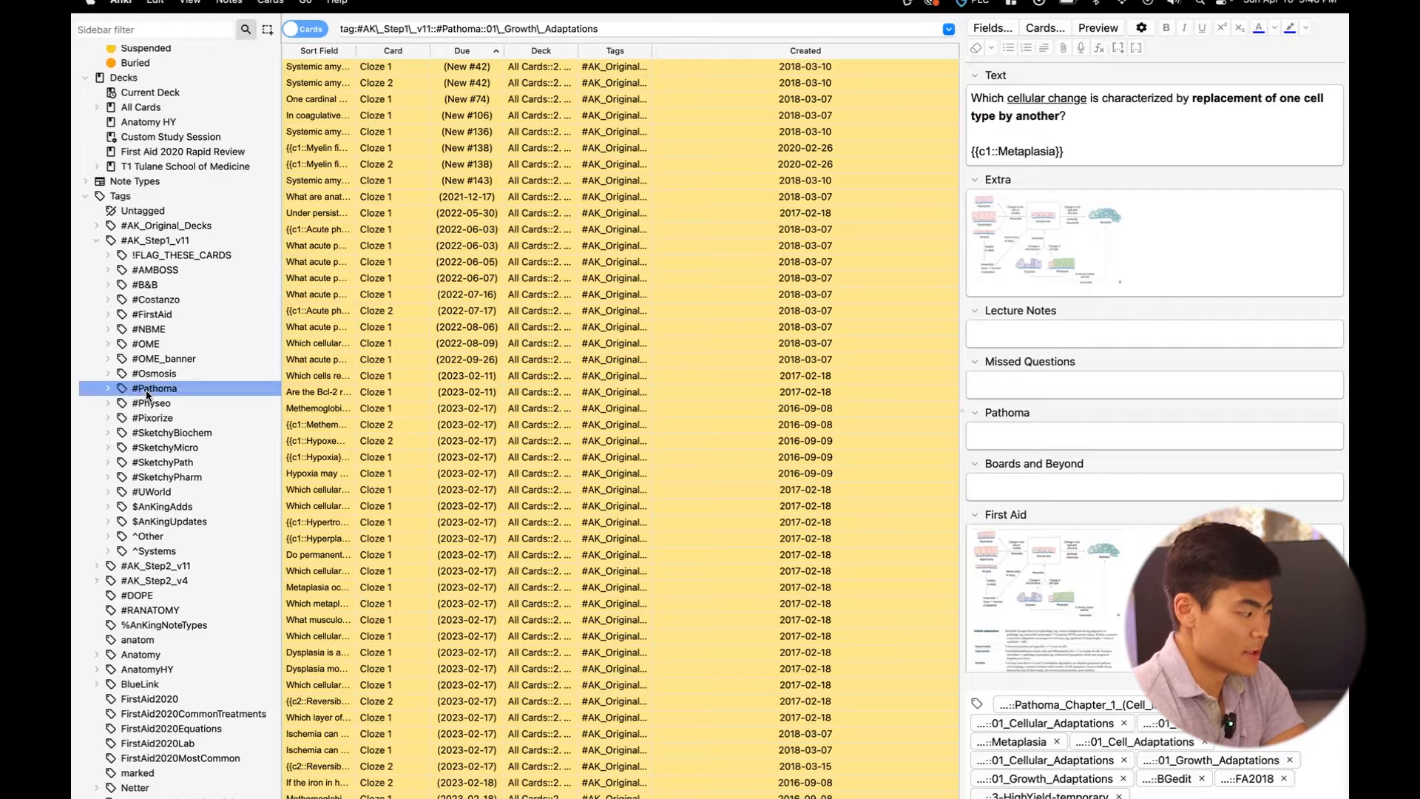
pyautogui.click(106, 387)
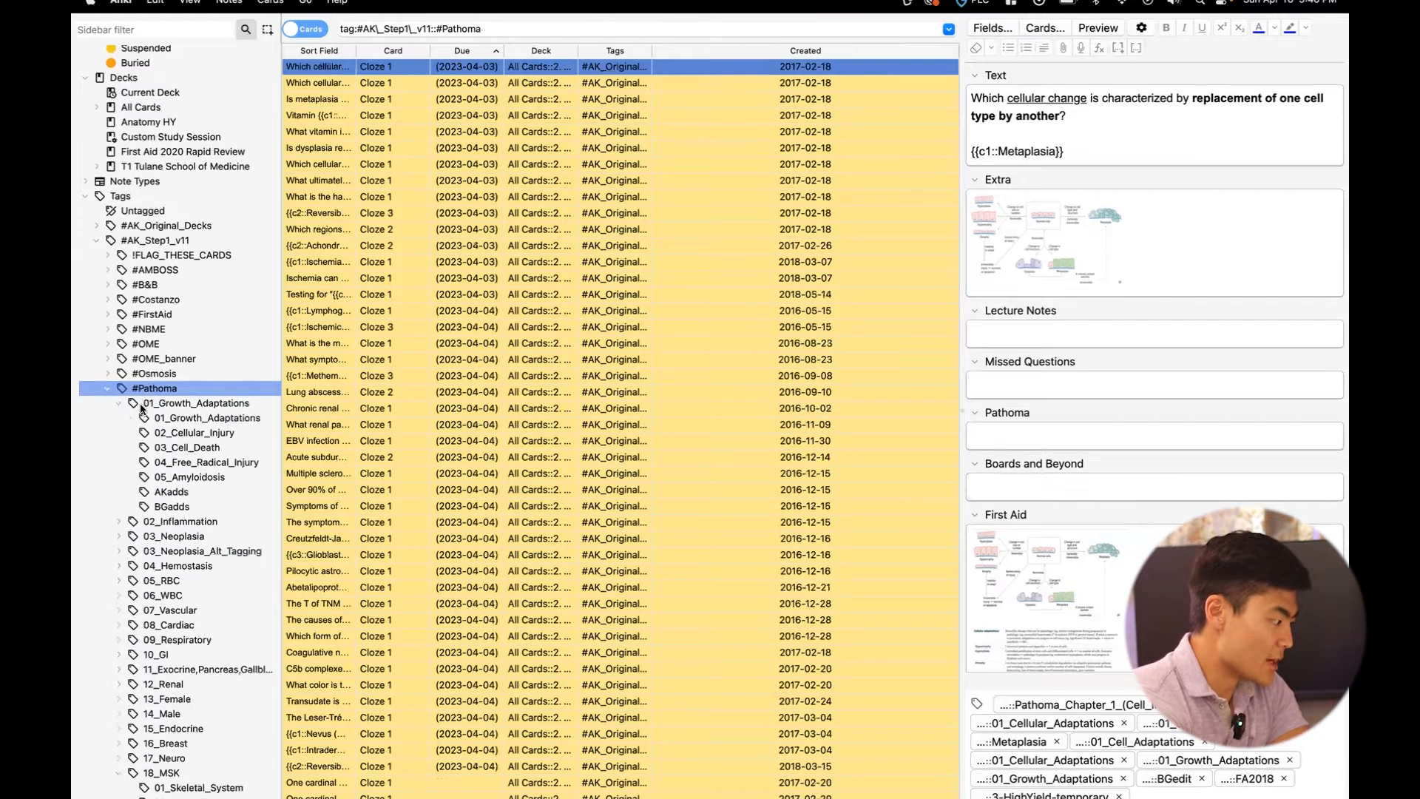
pyautogui.click(132, 403)
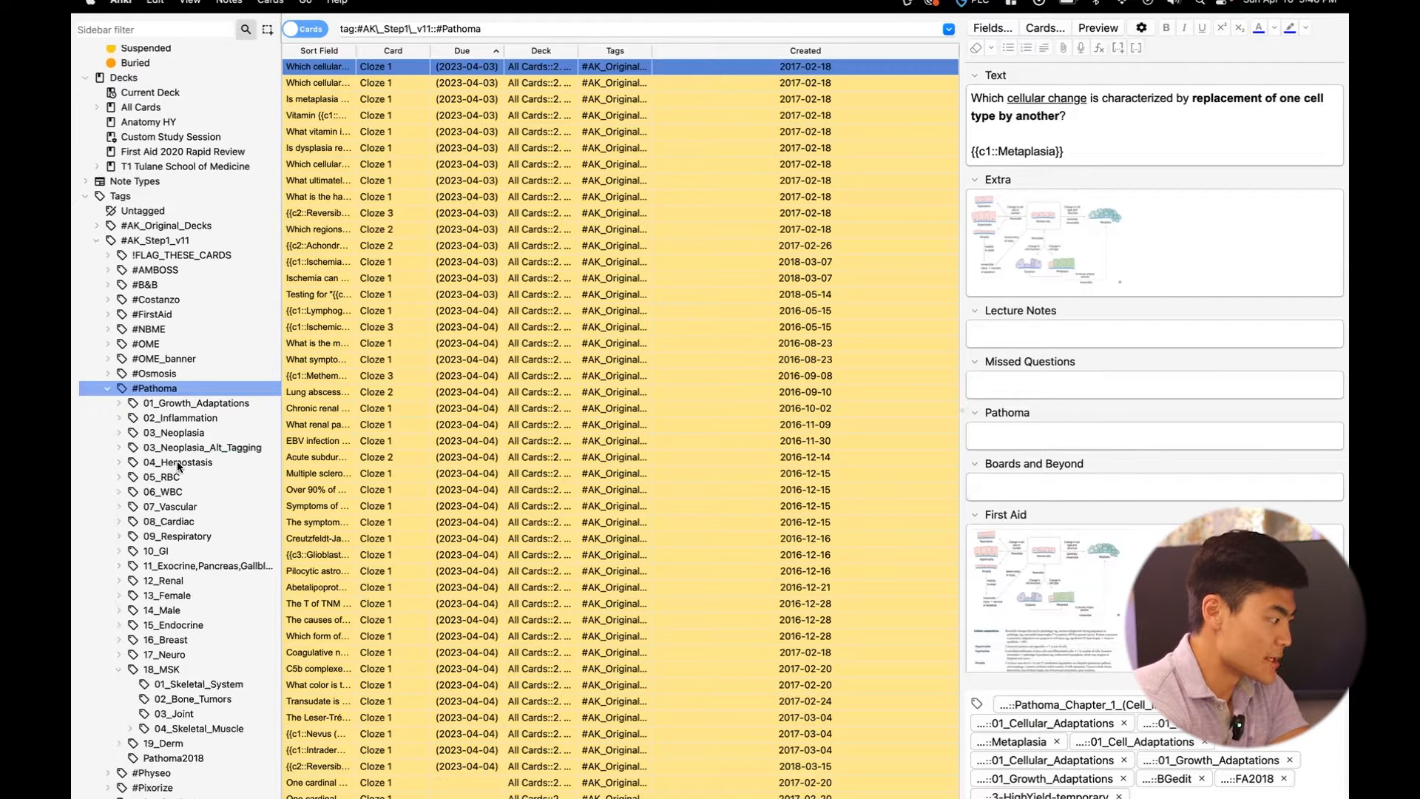
pyautogui.click(117, 432)
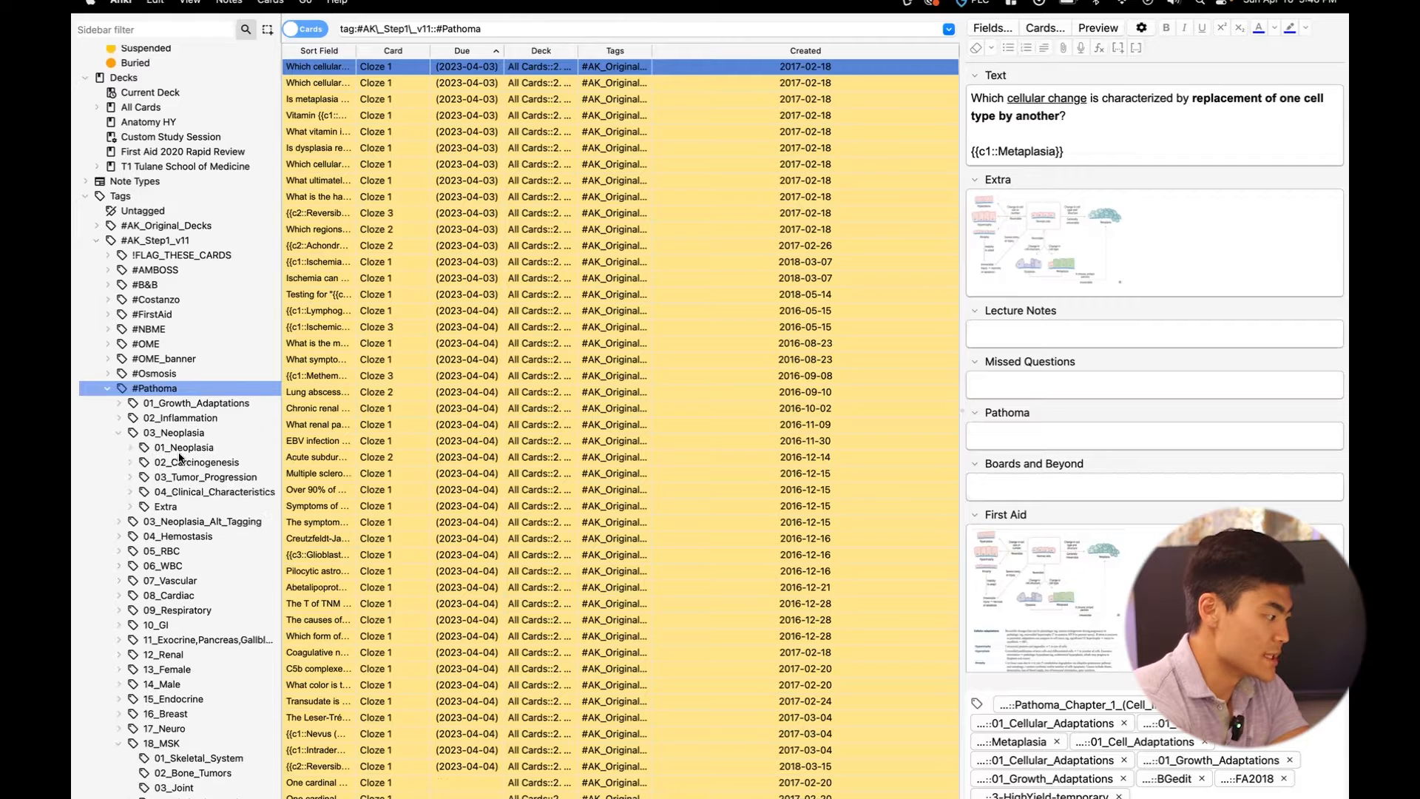
pyautogui.click(184, 447)
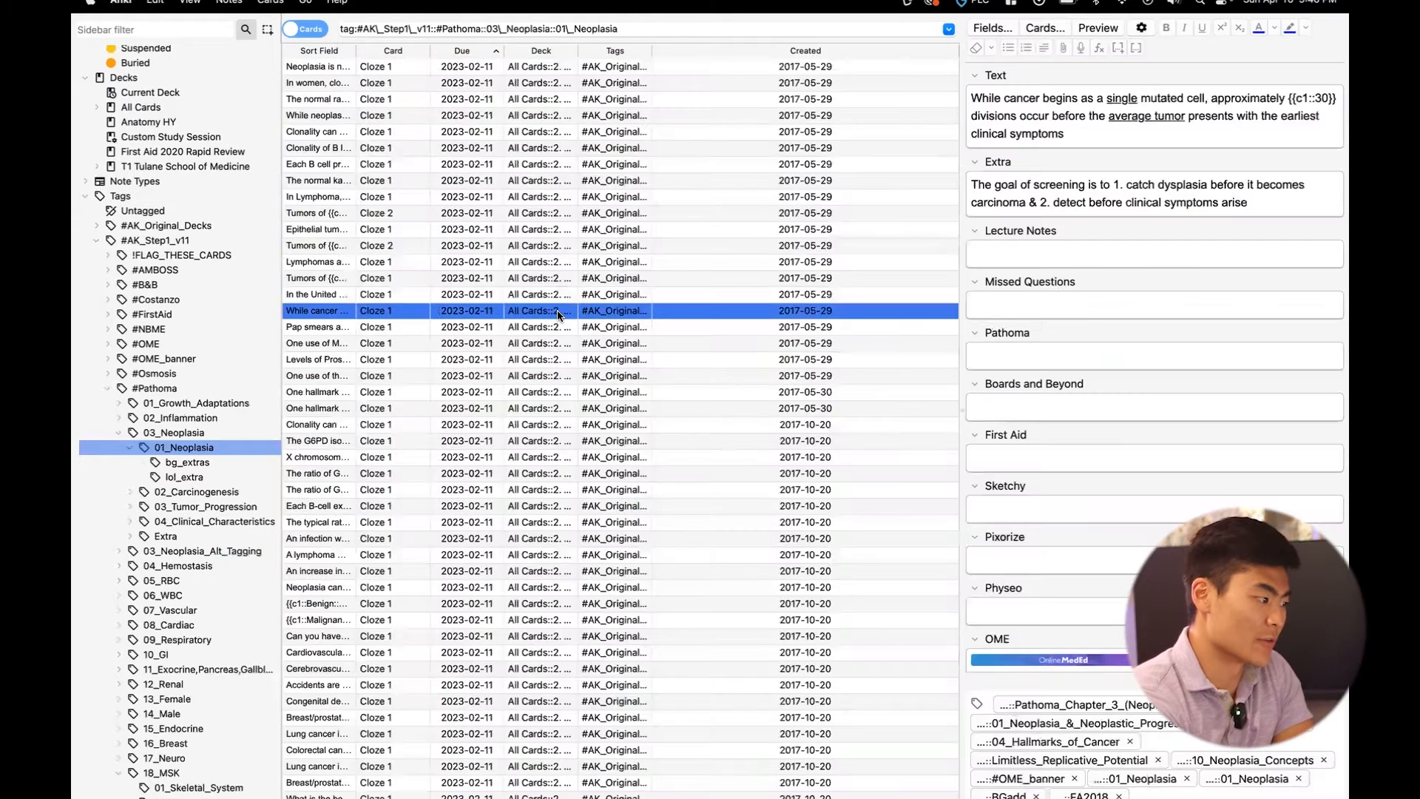
# Close Anki's card browser to reach the Decks screen with 128 cards due.
pyautogui.click(565, 24)
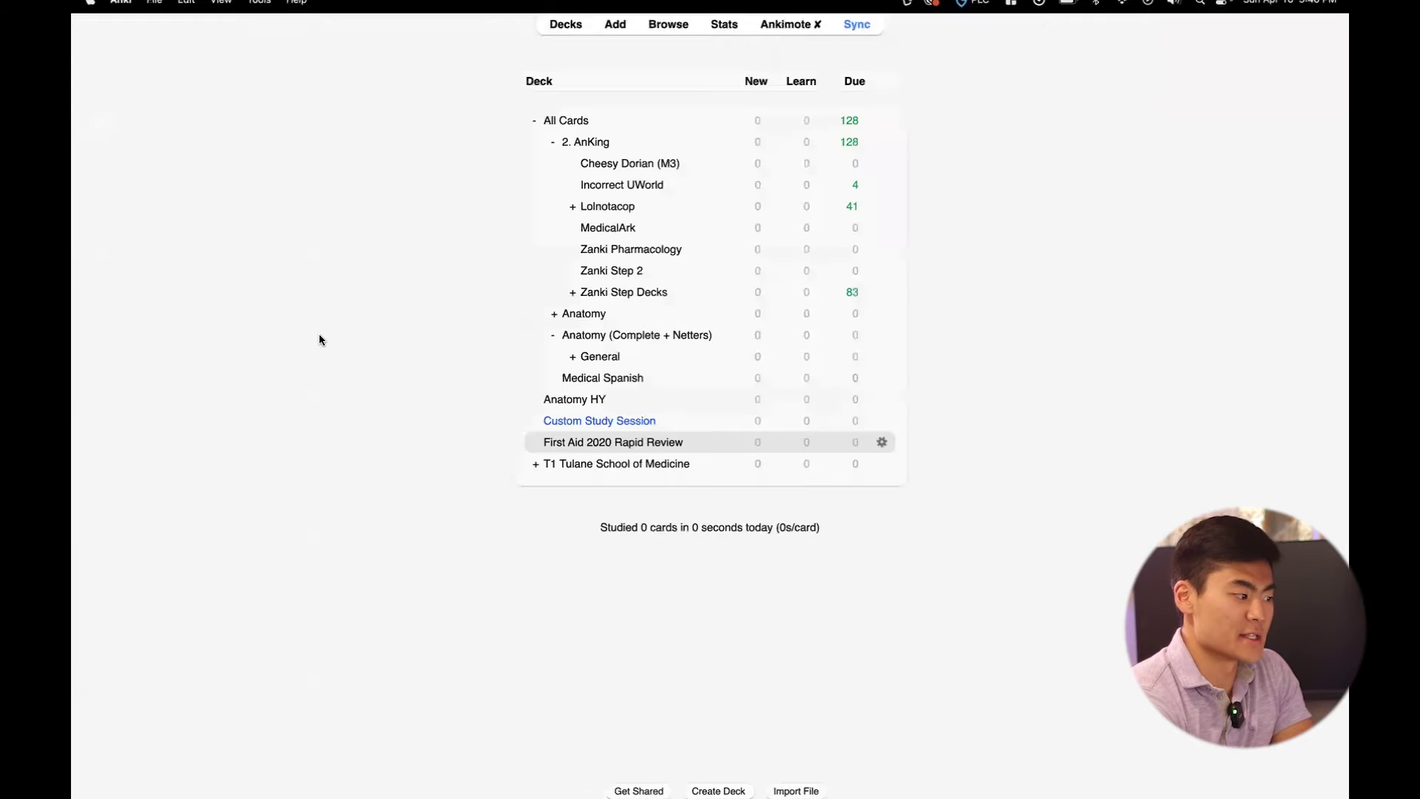
pyautogui.moveTo(854, 112)
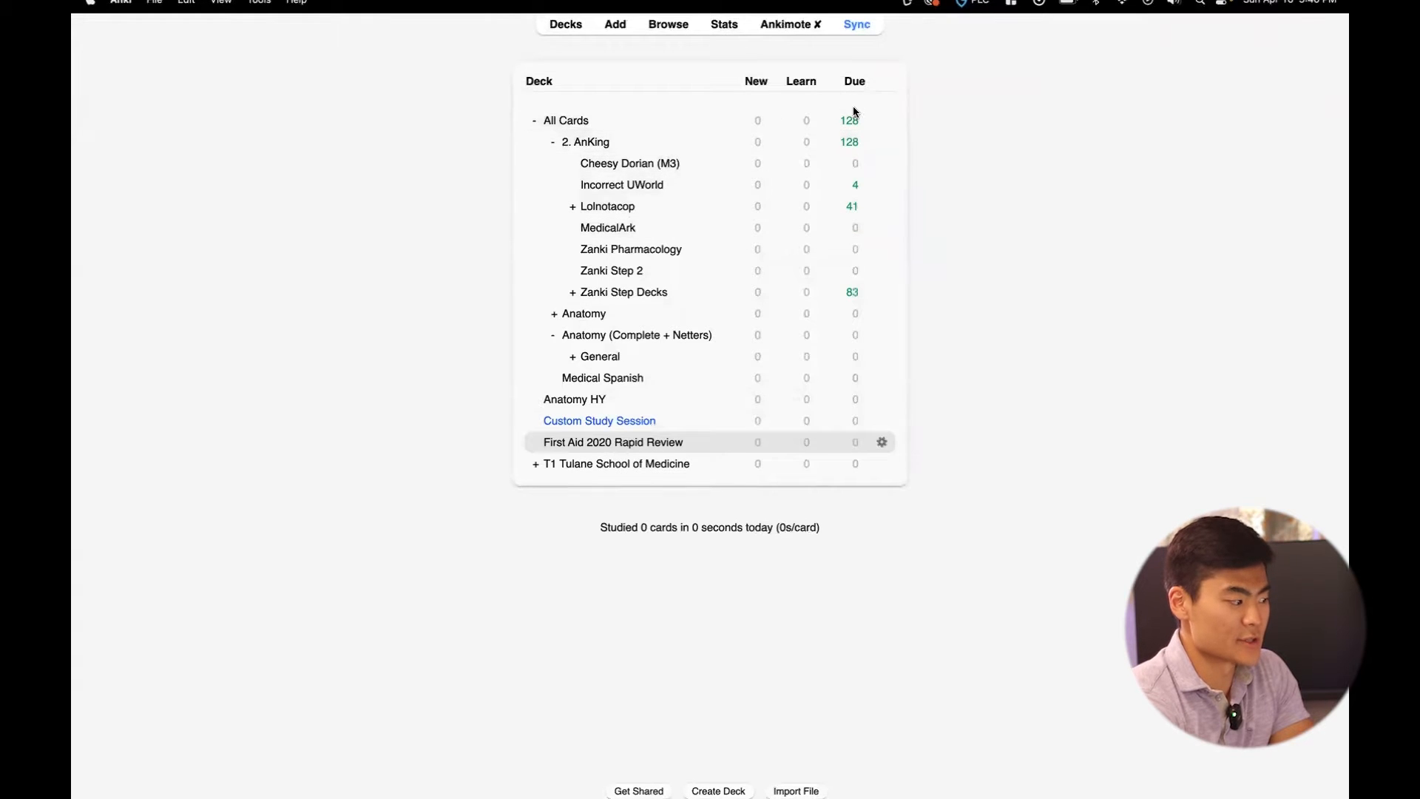
pyautogui.click(565, 120)
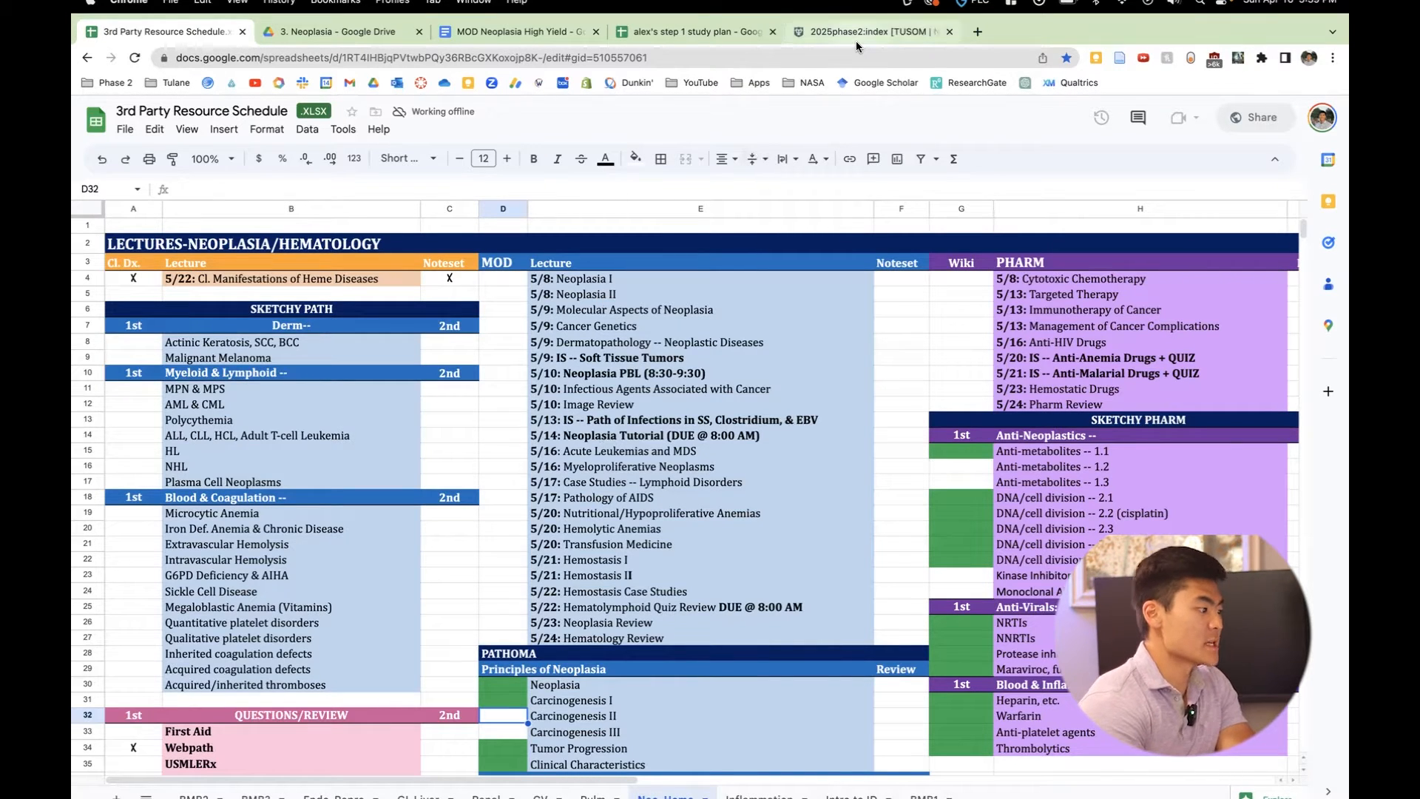
# Open the Neoplasia/Hematology notesets page from the Noteservice index.
pyautogui.click(872, 32)
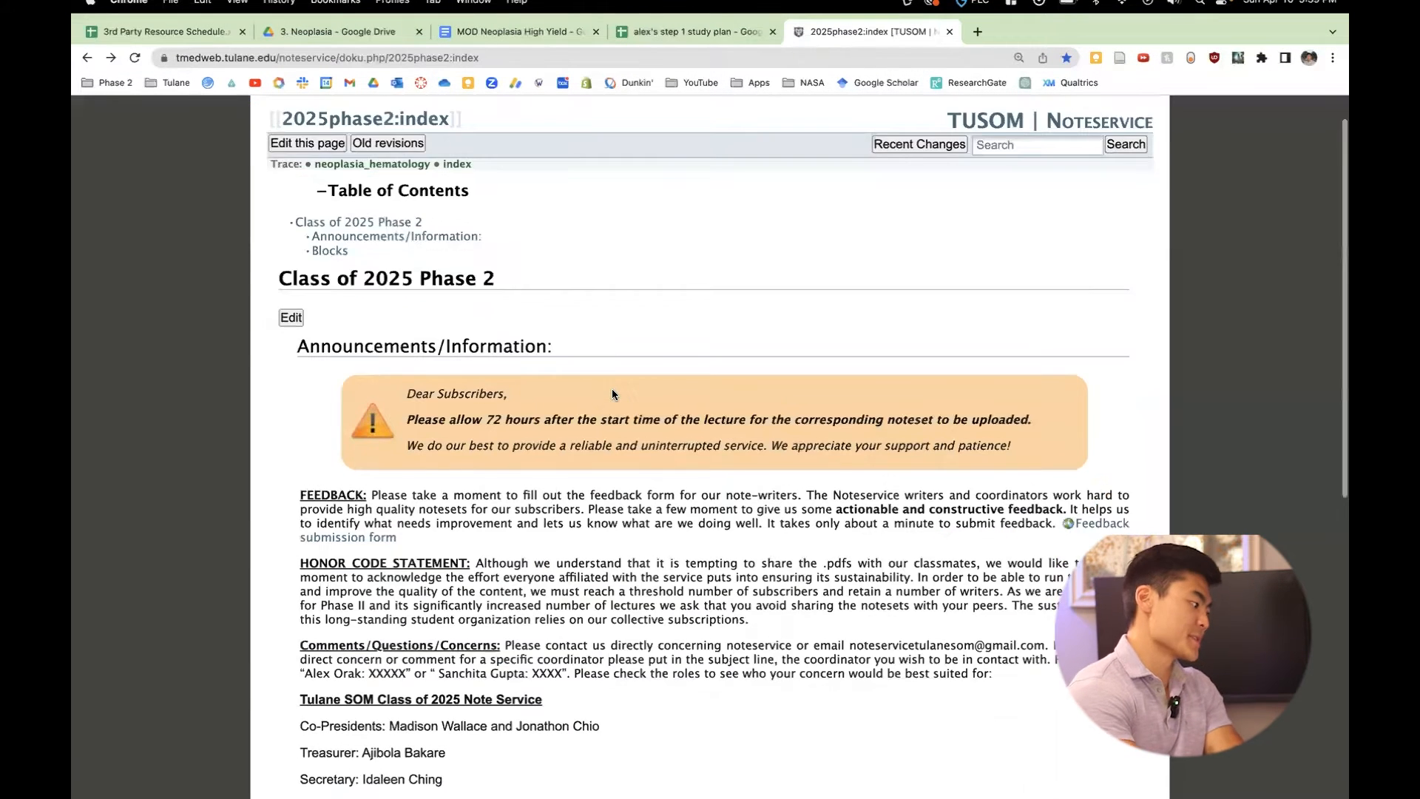
pyautogui.scroll(-3)
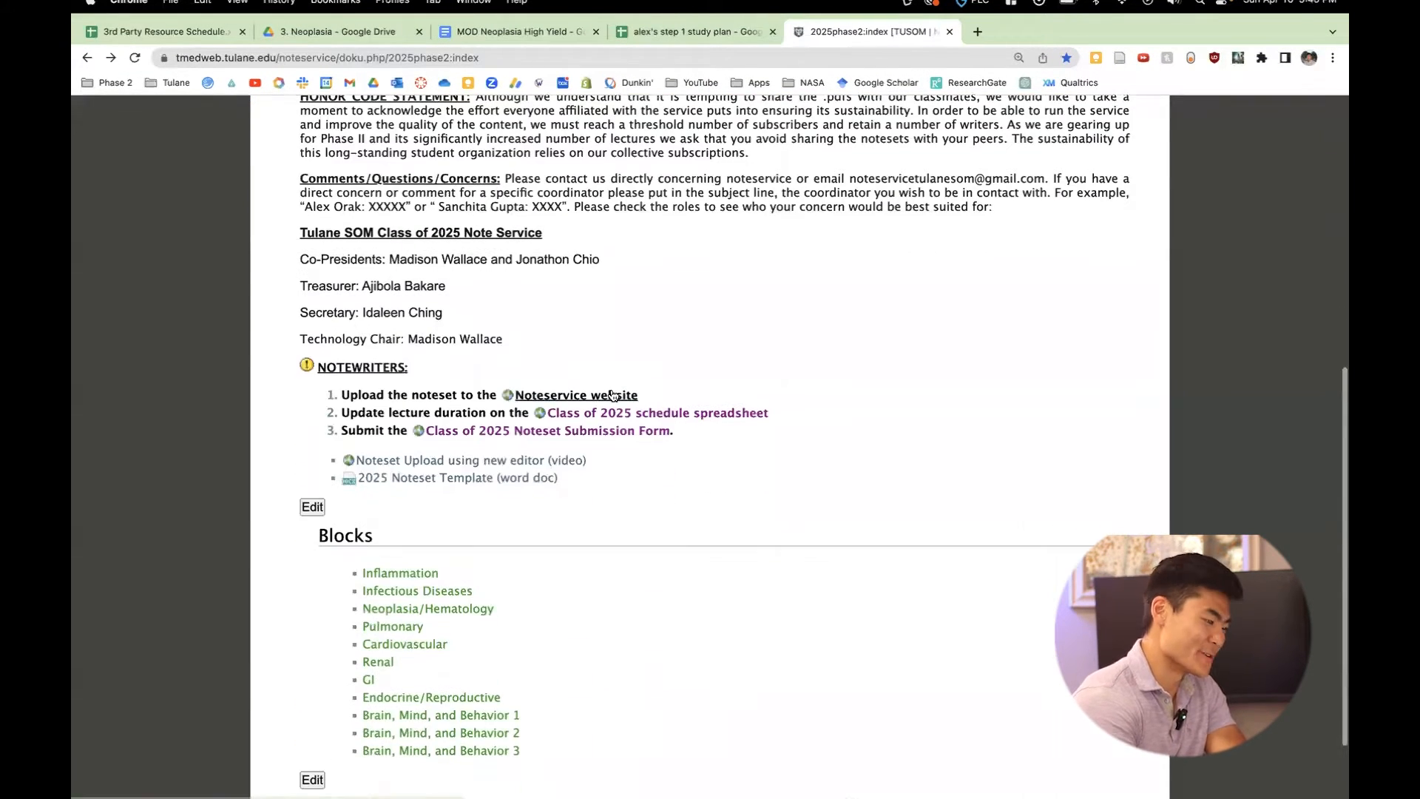
pyautogui.scroll(-3)
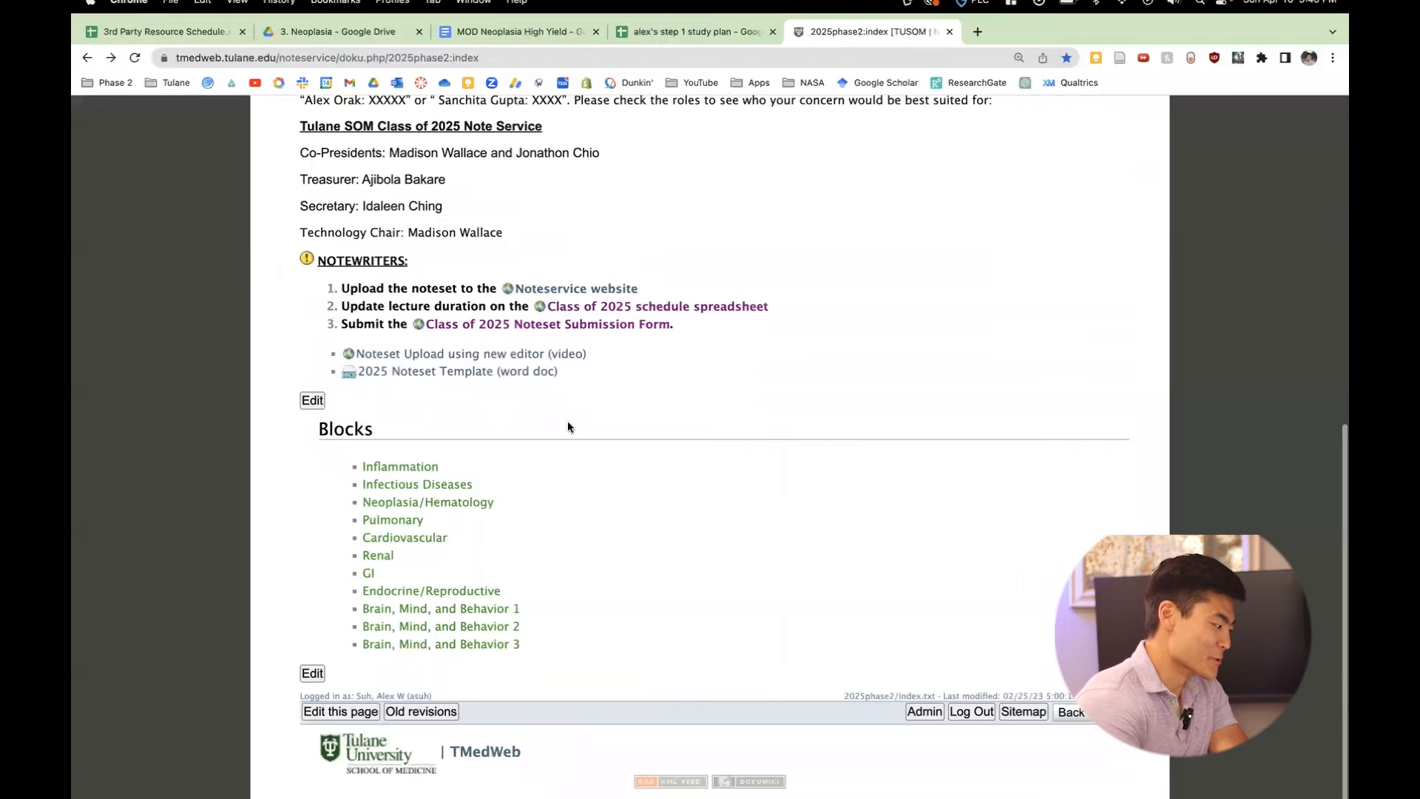
pyautogui.click(427, 501)
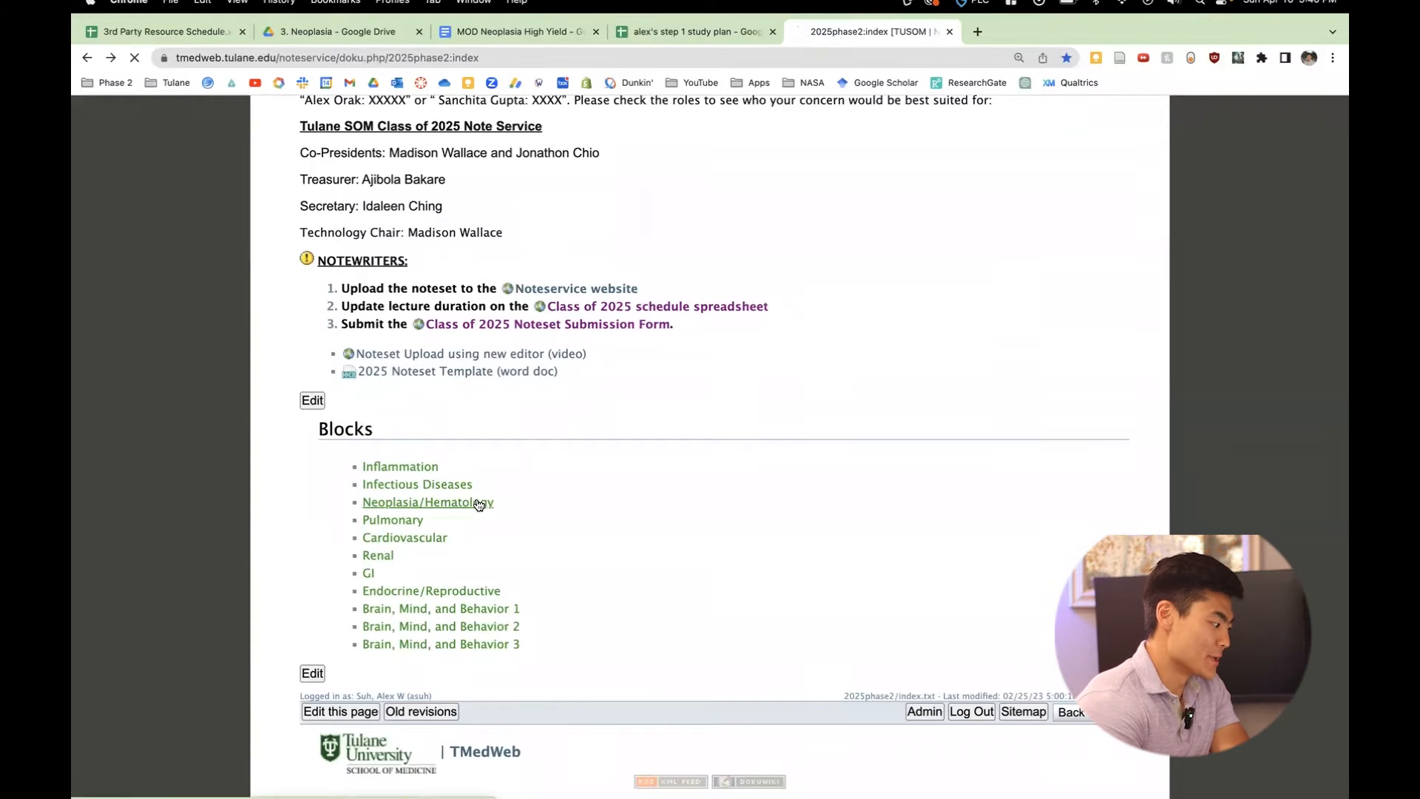
pyautogui.click(426, 501)
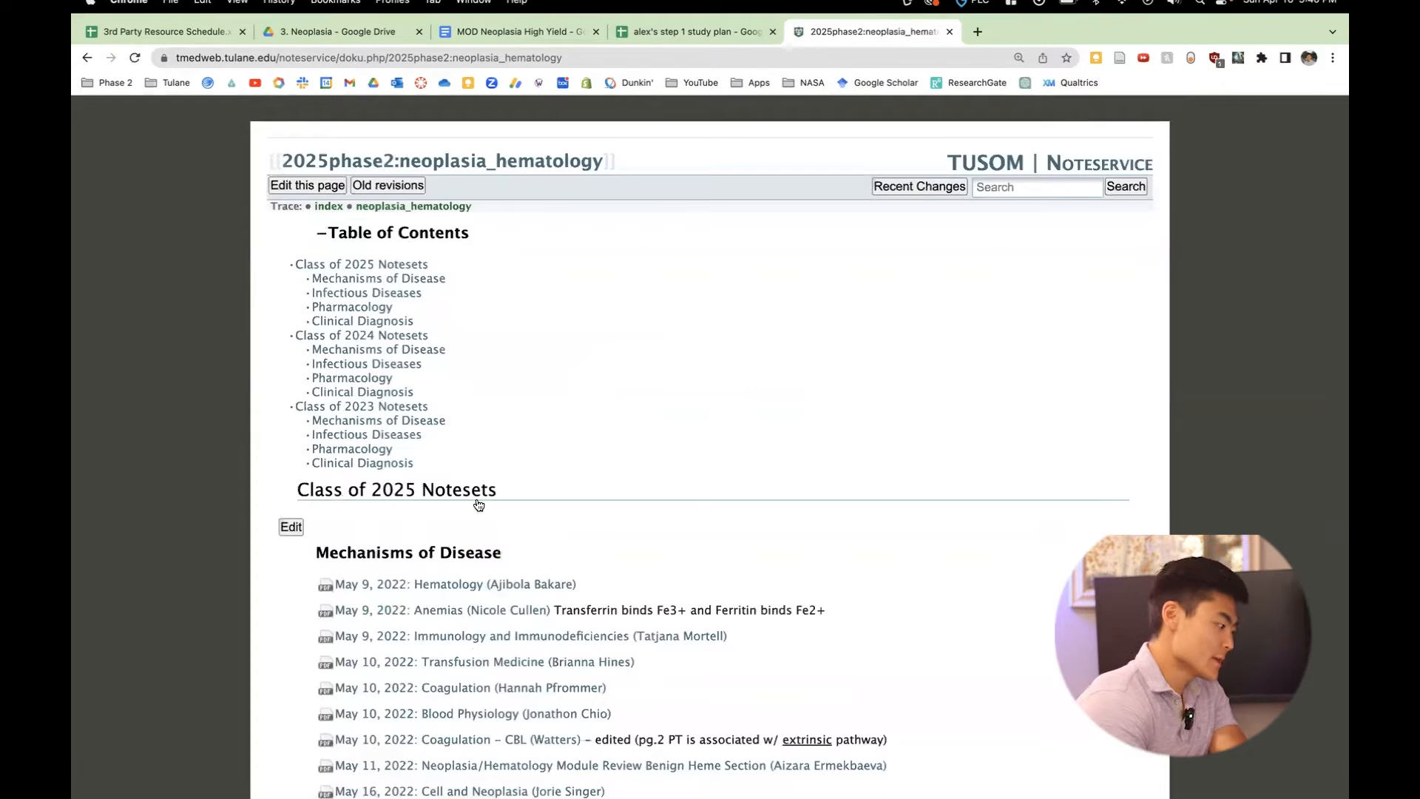
# Browse the class-year notesets and open the May 10th, 2021 Anemias notes.
pyautogui.scroll(-3)
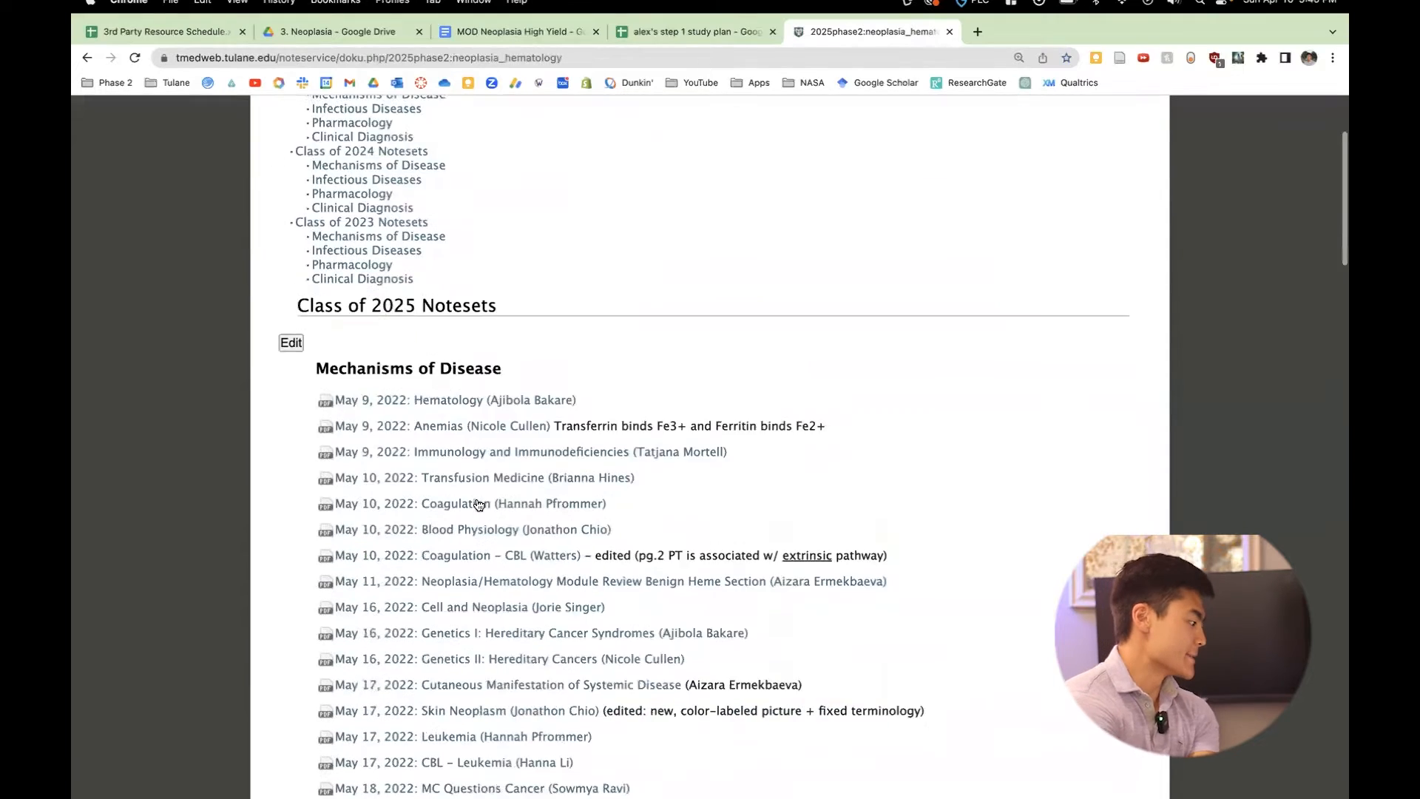
pyautogui.scroll(-3)
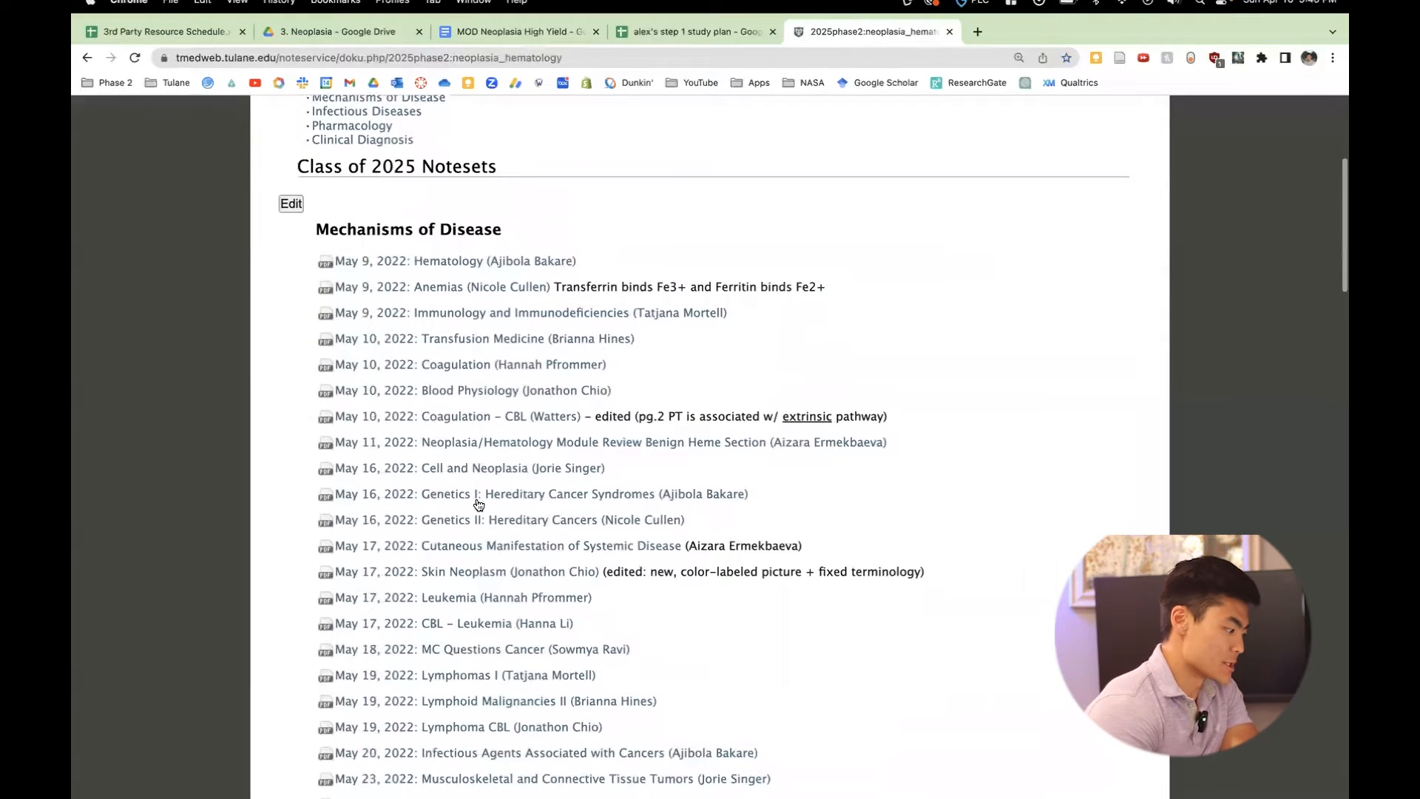
pyautogui.scroll(-3)
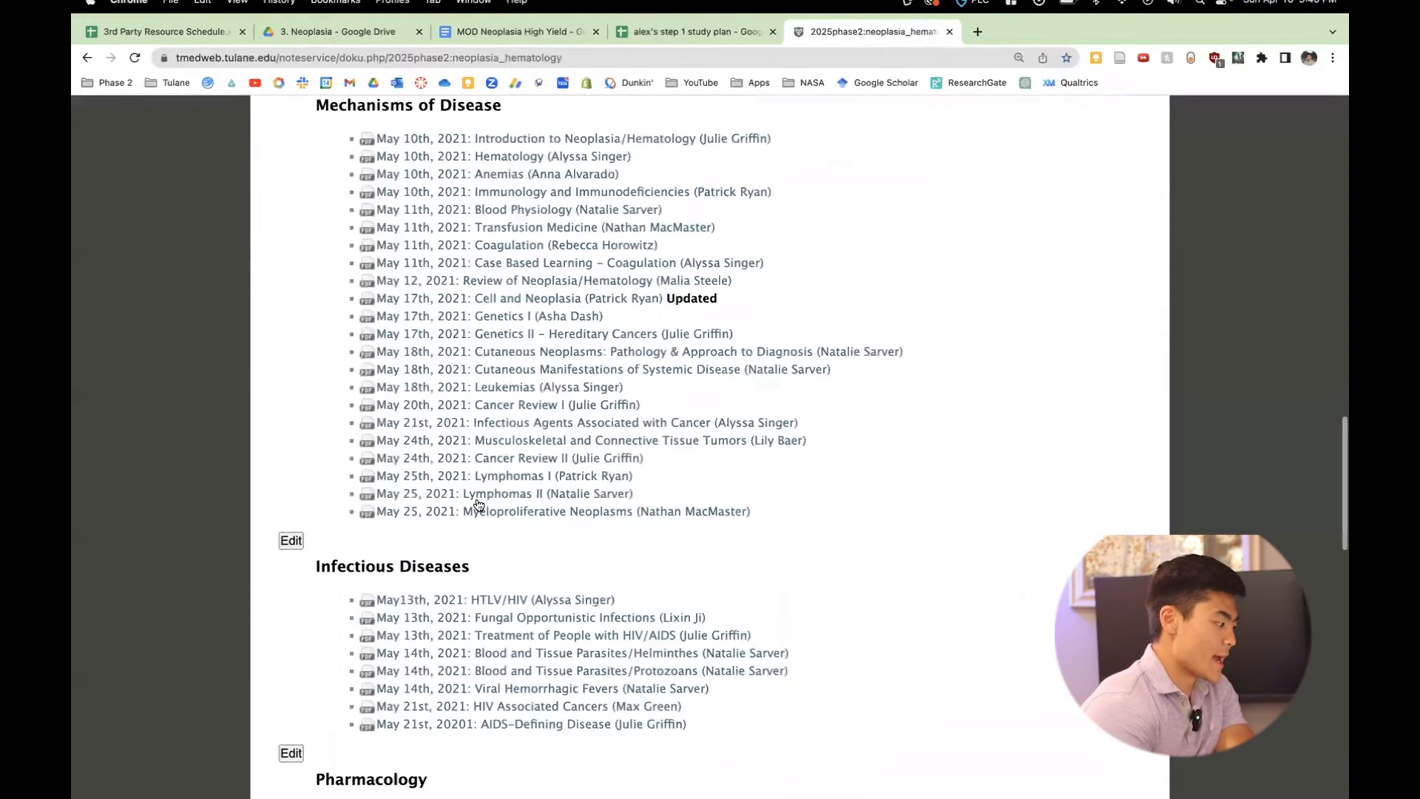
pyautogui.scroll(-3)
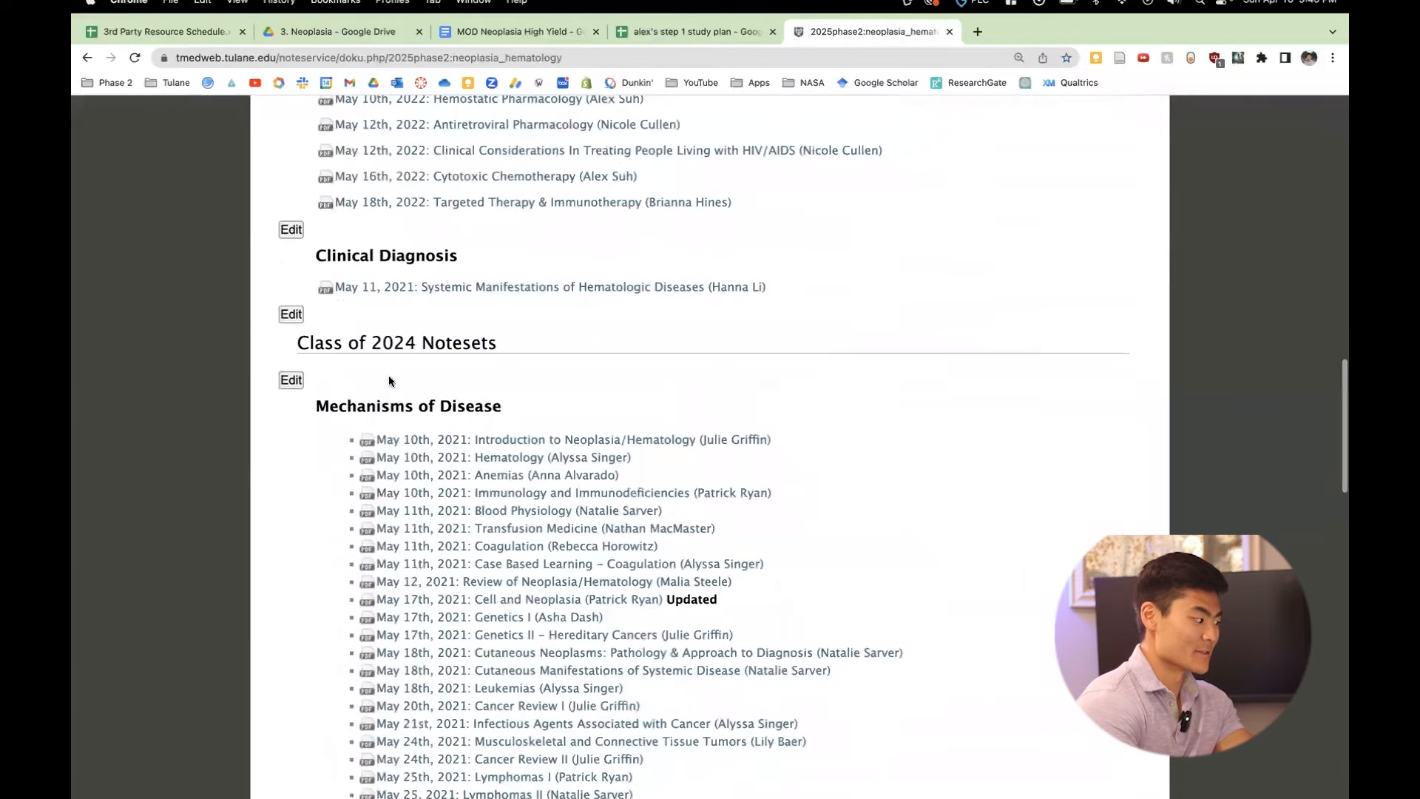
pyautogui.scroll(3)
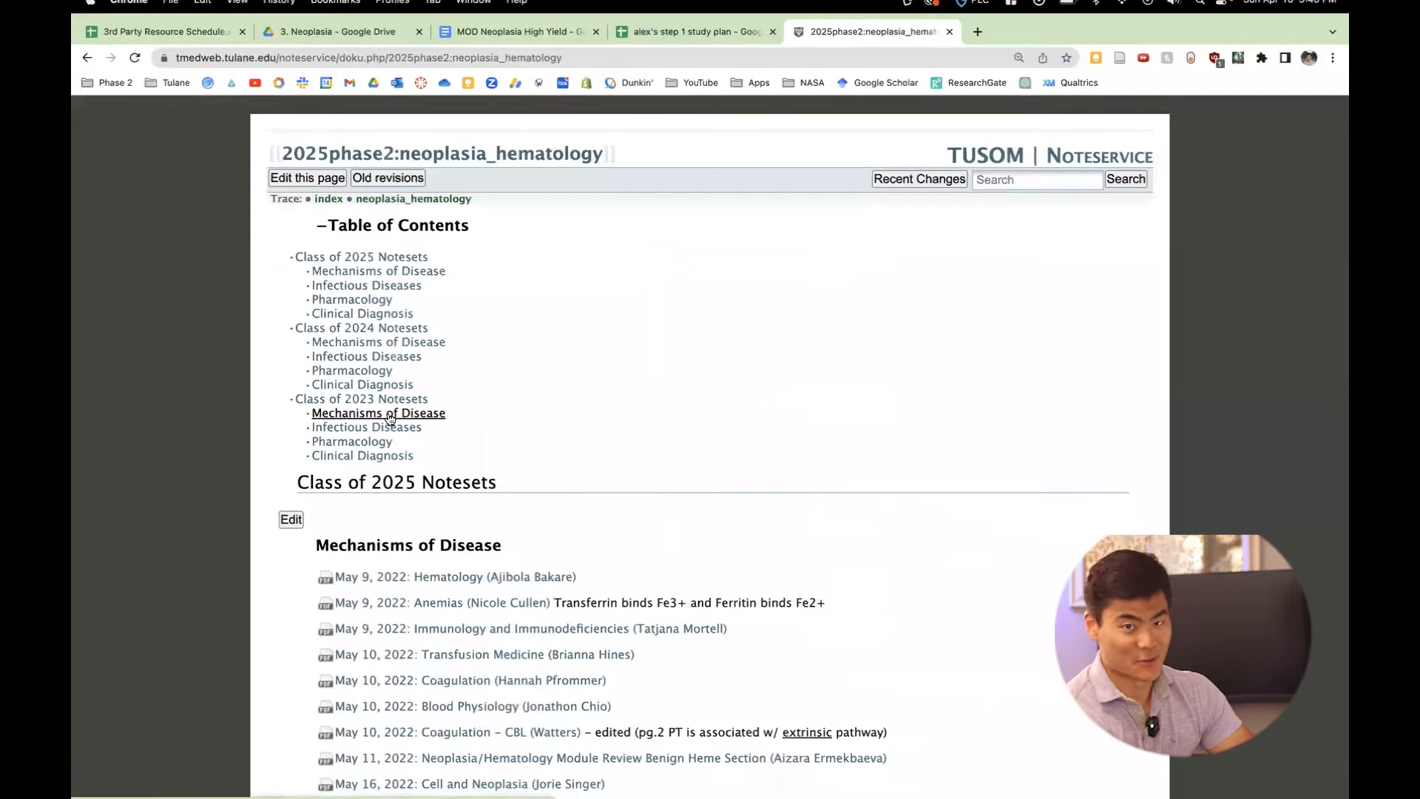
pyautogui.moveTo(661, 405)
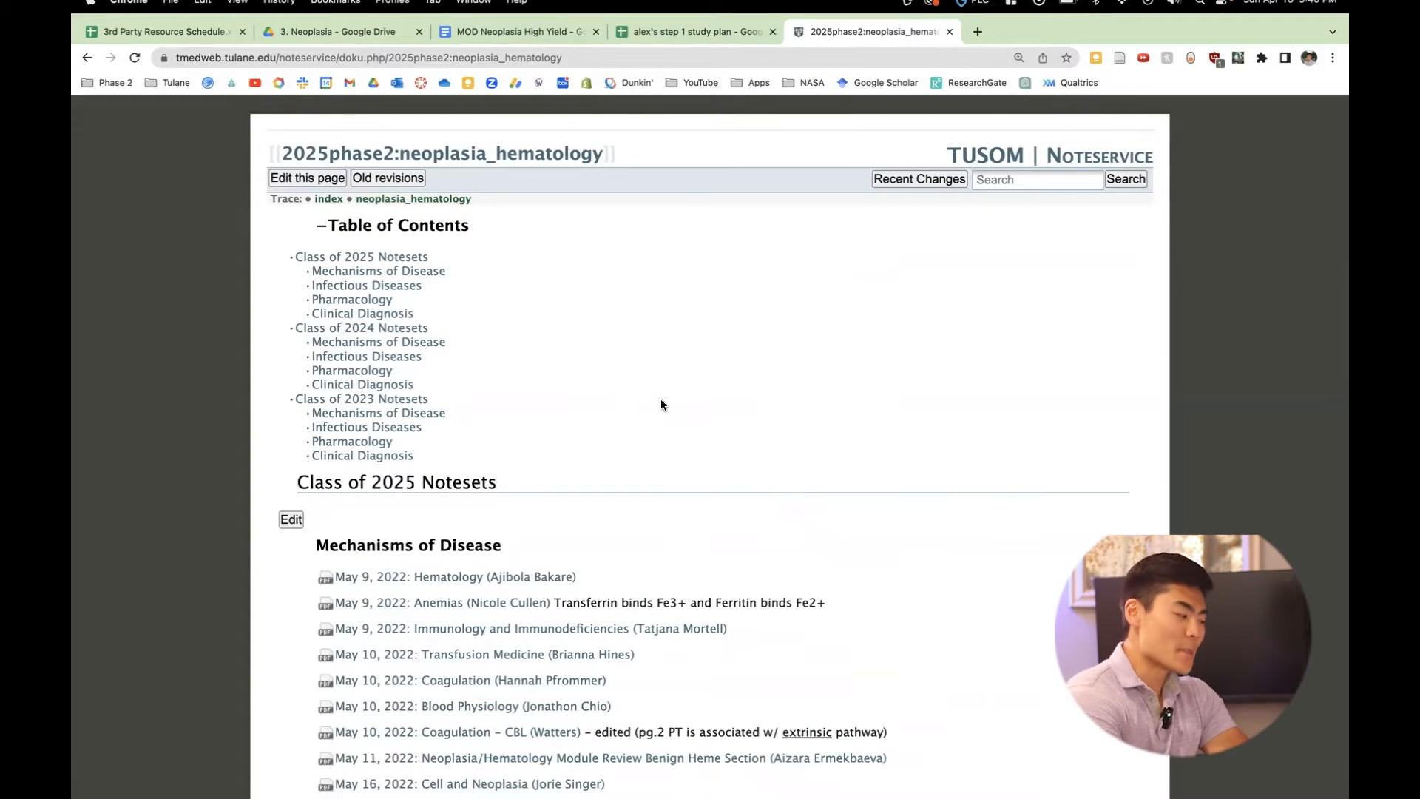
pyautogui.scroll(-3)
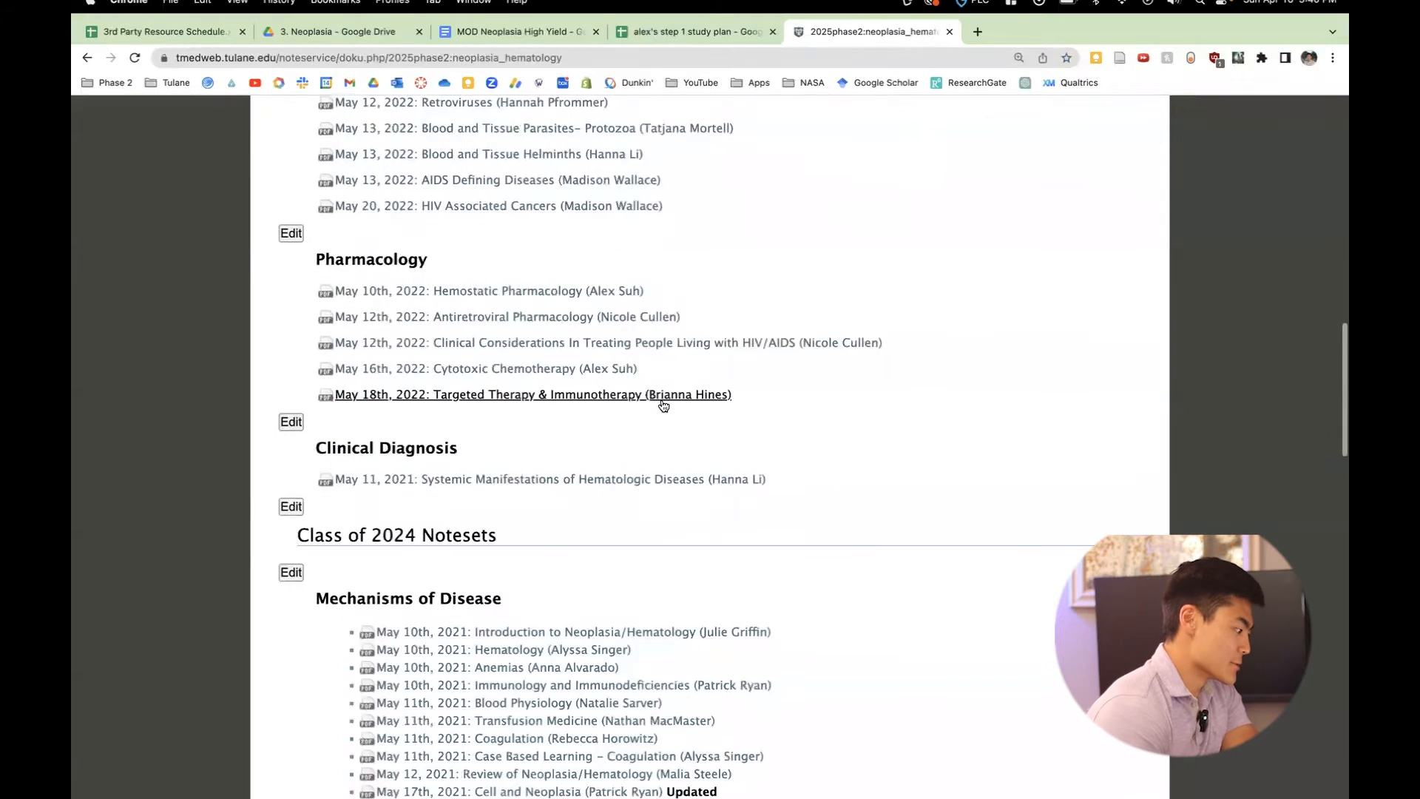
pyautogui.scroll(-3)
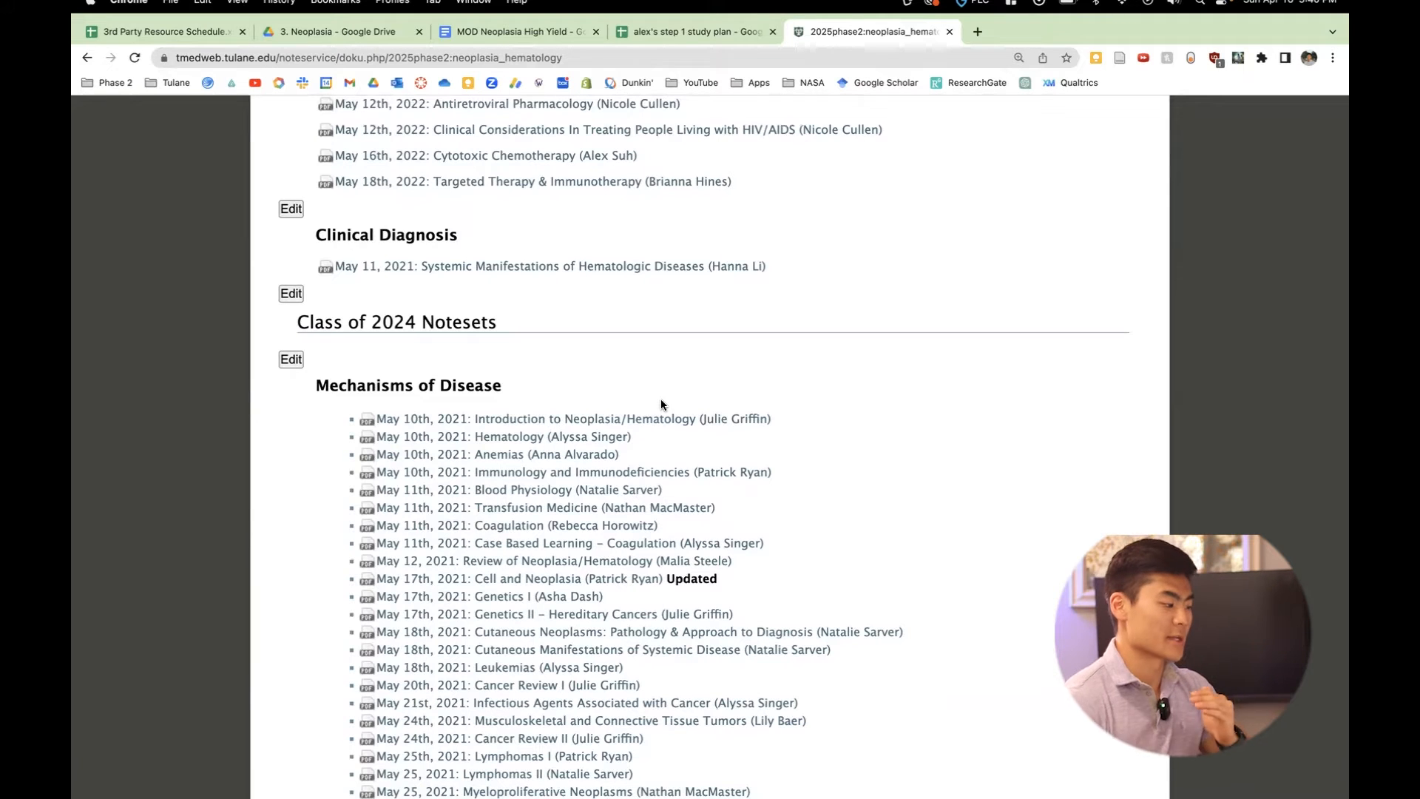
pyautogui.moveTo(622, 437)
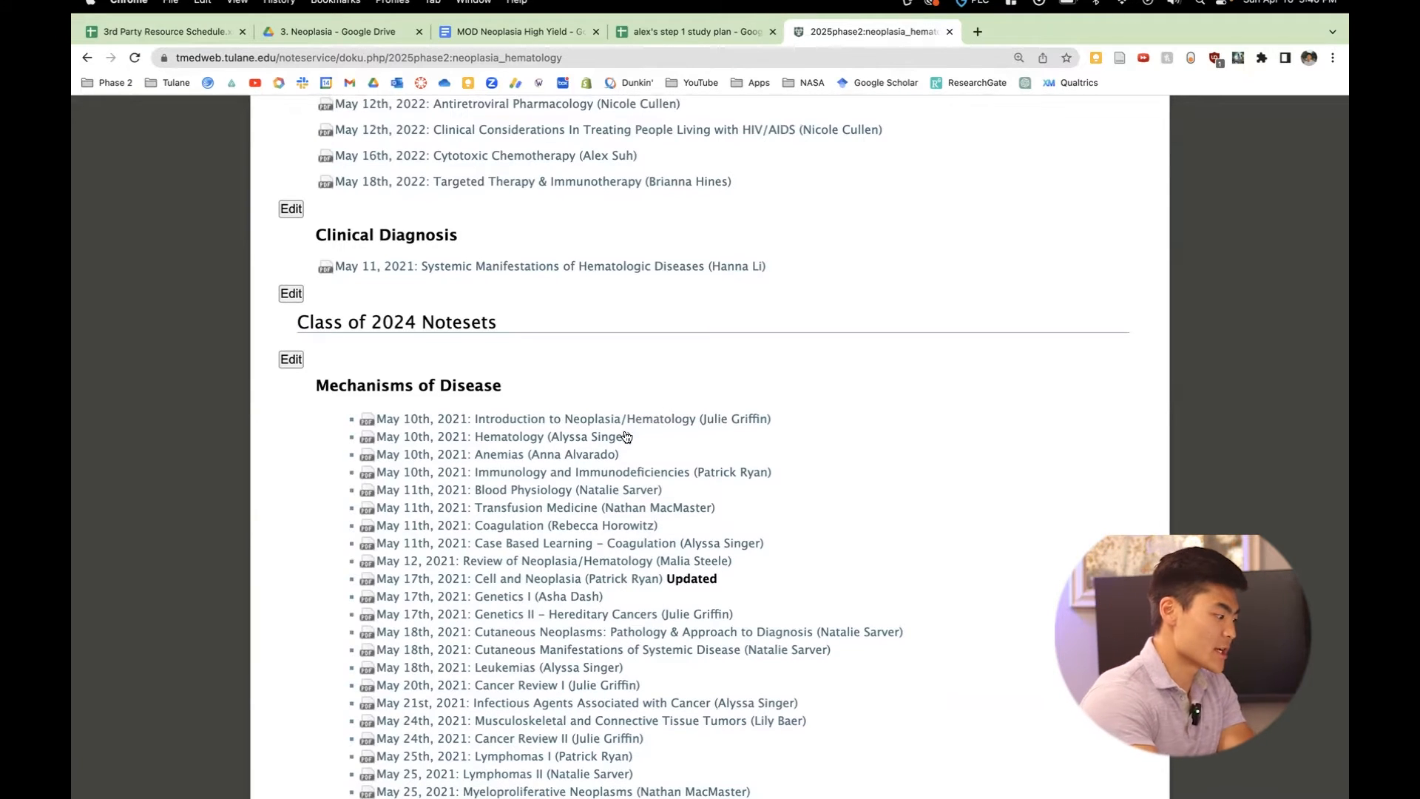
pyautogui.moveTo(573, 472)
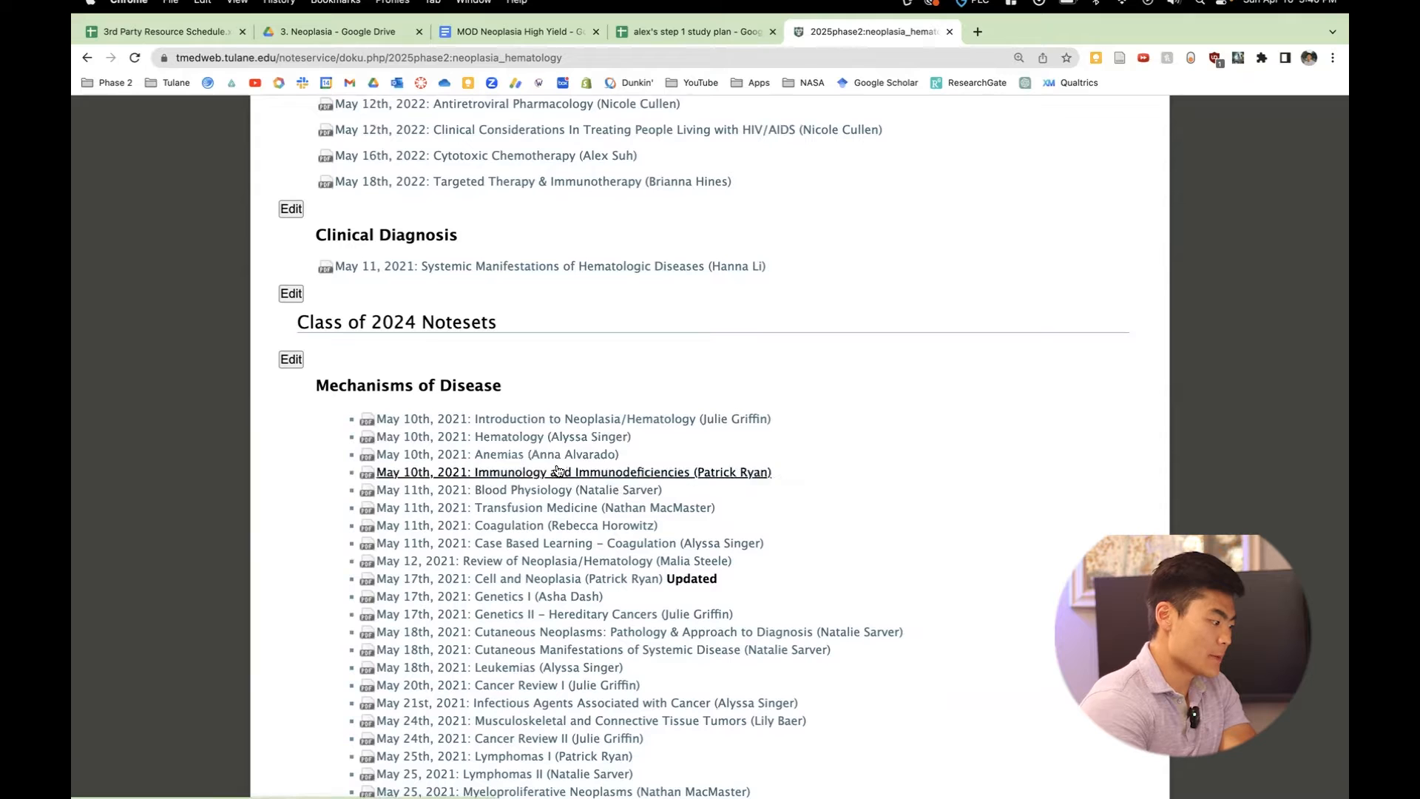
pyautogui.click(498, 454)
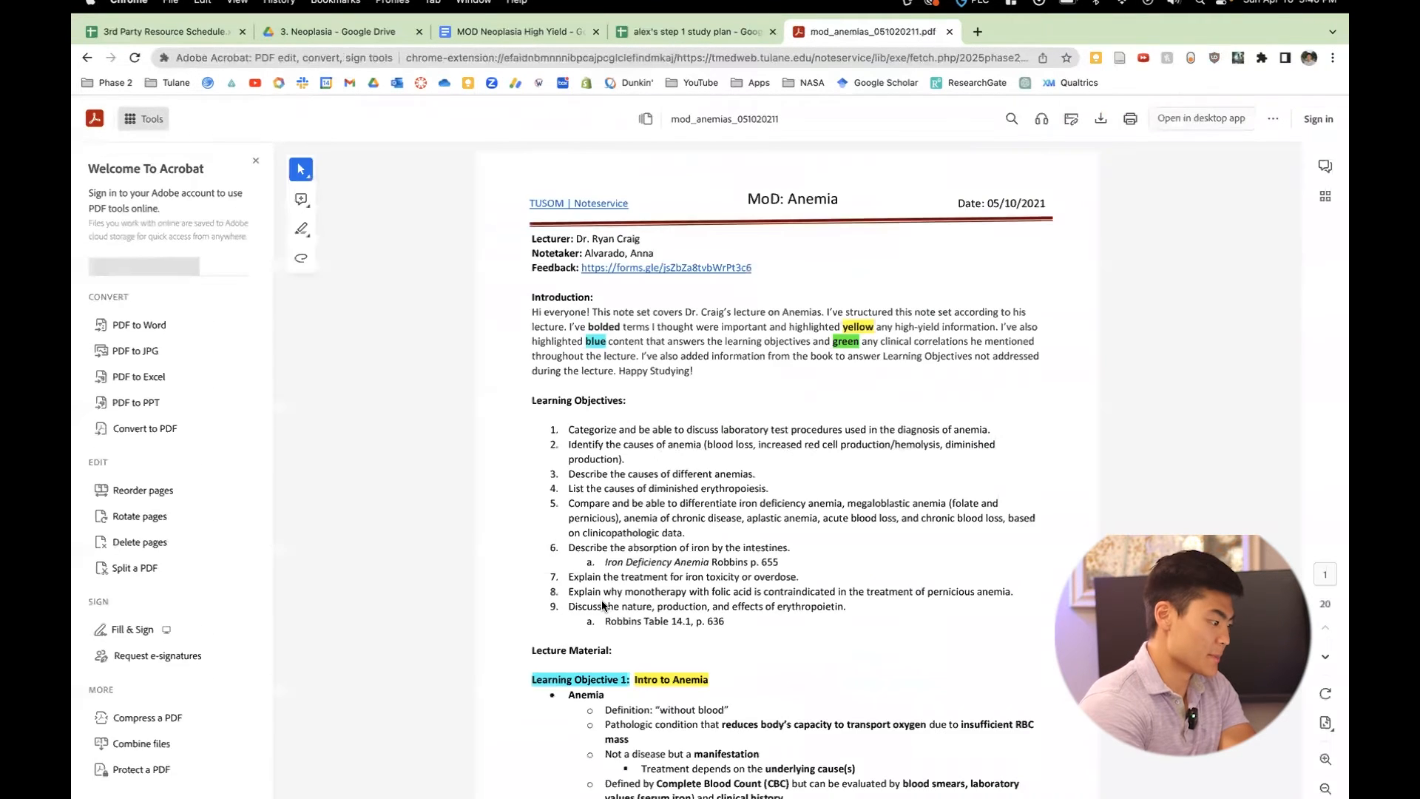
# Scroll through the mod_anemias PDF pages, then bring up MOD Neoplasia High Yield.
pyautogui.scroll(-3)
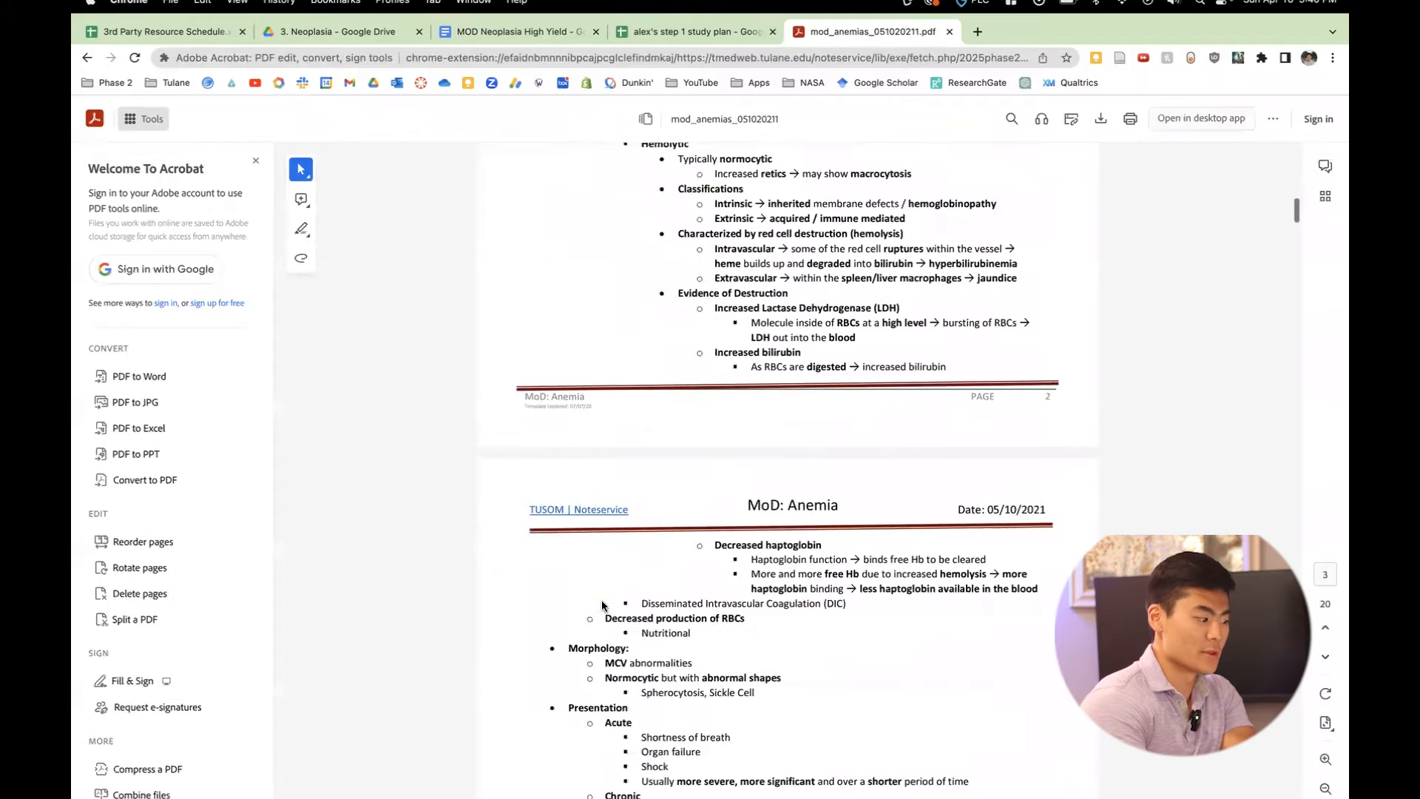
pyautogui.scroll(-3)
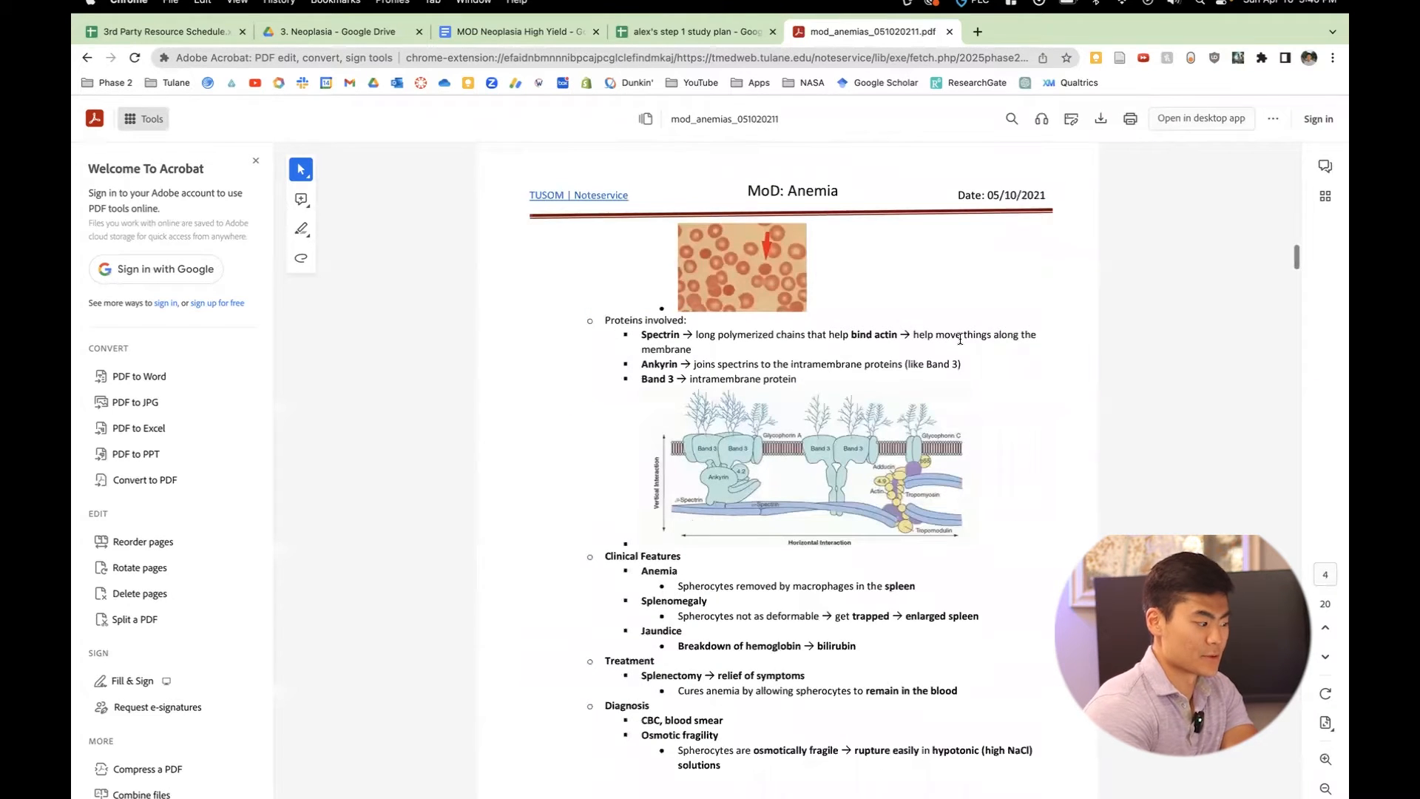
pyautogui.scroll(-3)
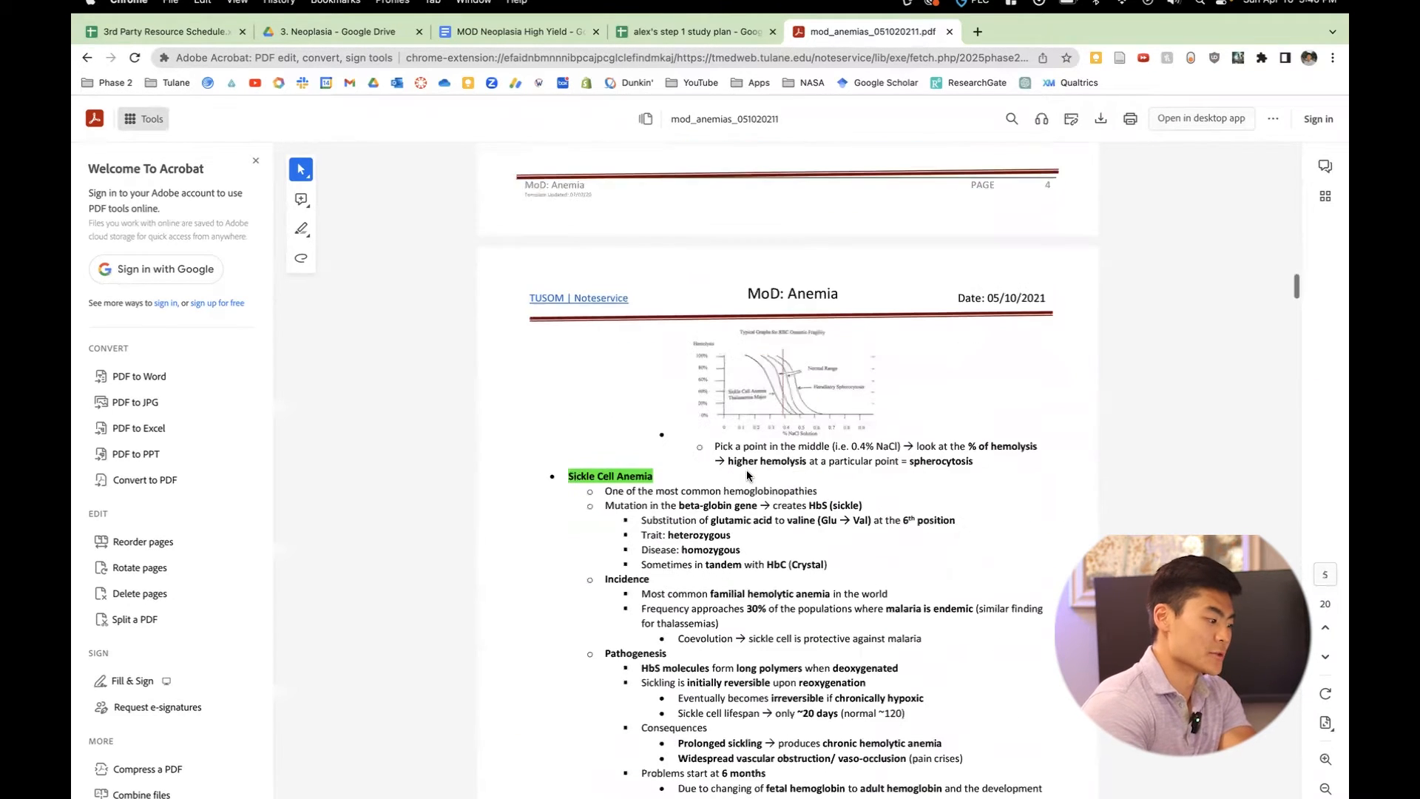
pyautogui.scroll(3)
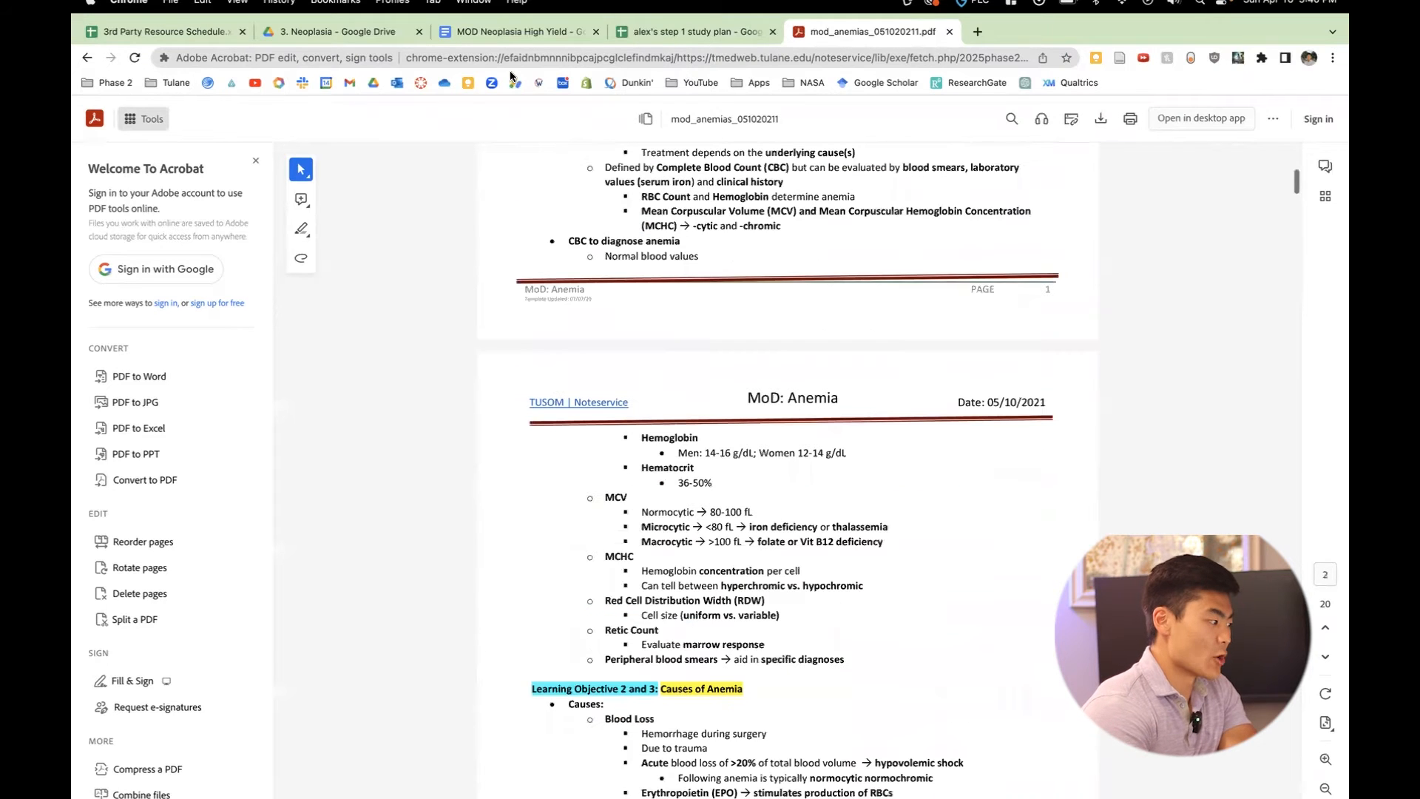
pyautogui.click(517, 31)
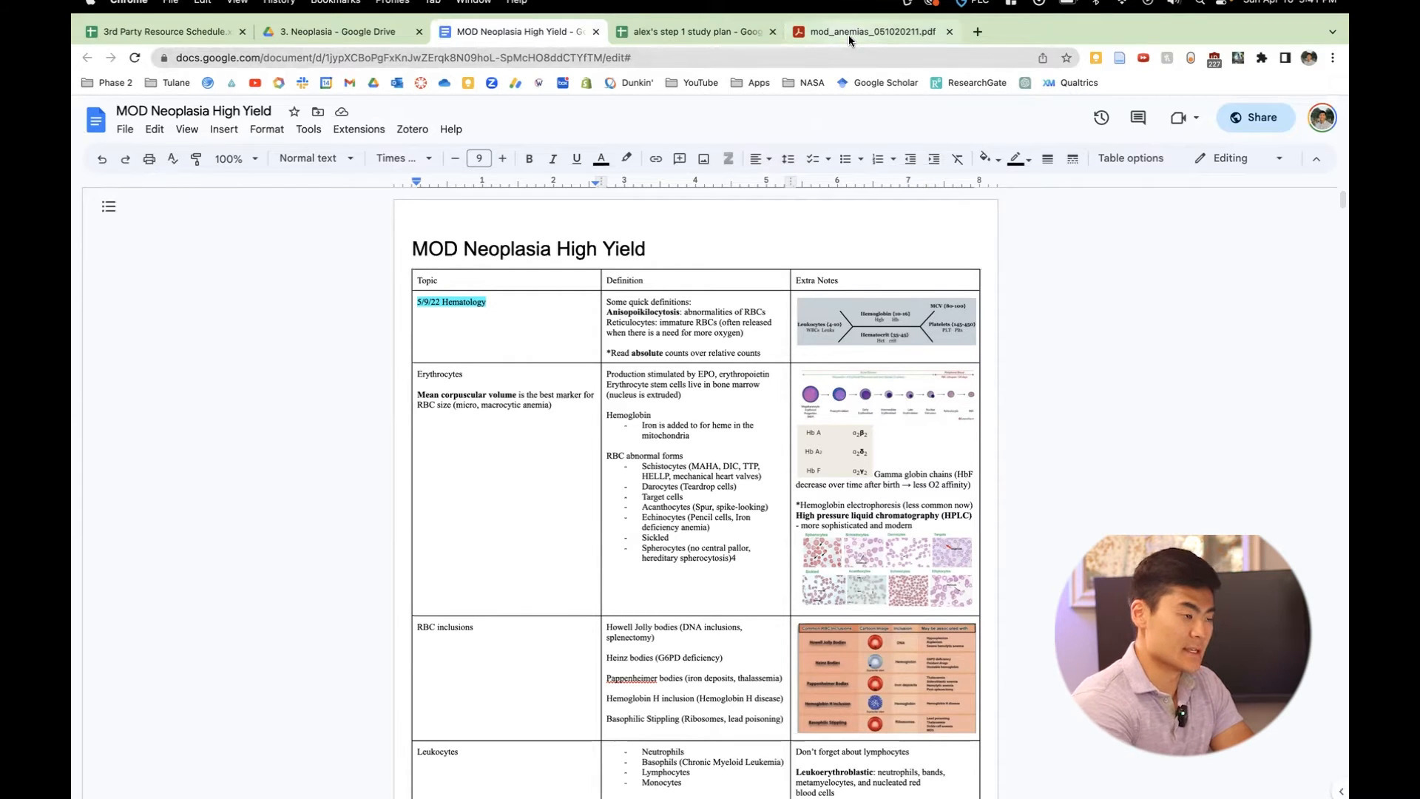
# Review Learning Objectives 2 and 3 on anemia causes in the mod_anemias PDF.
pyautogui.click(870, 32)
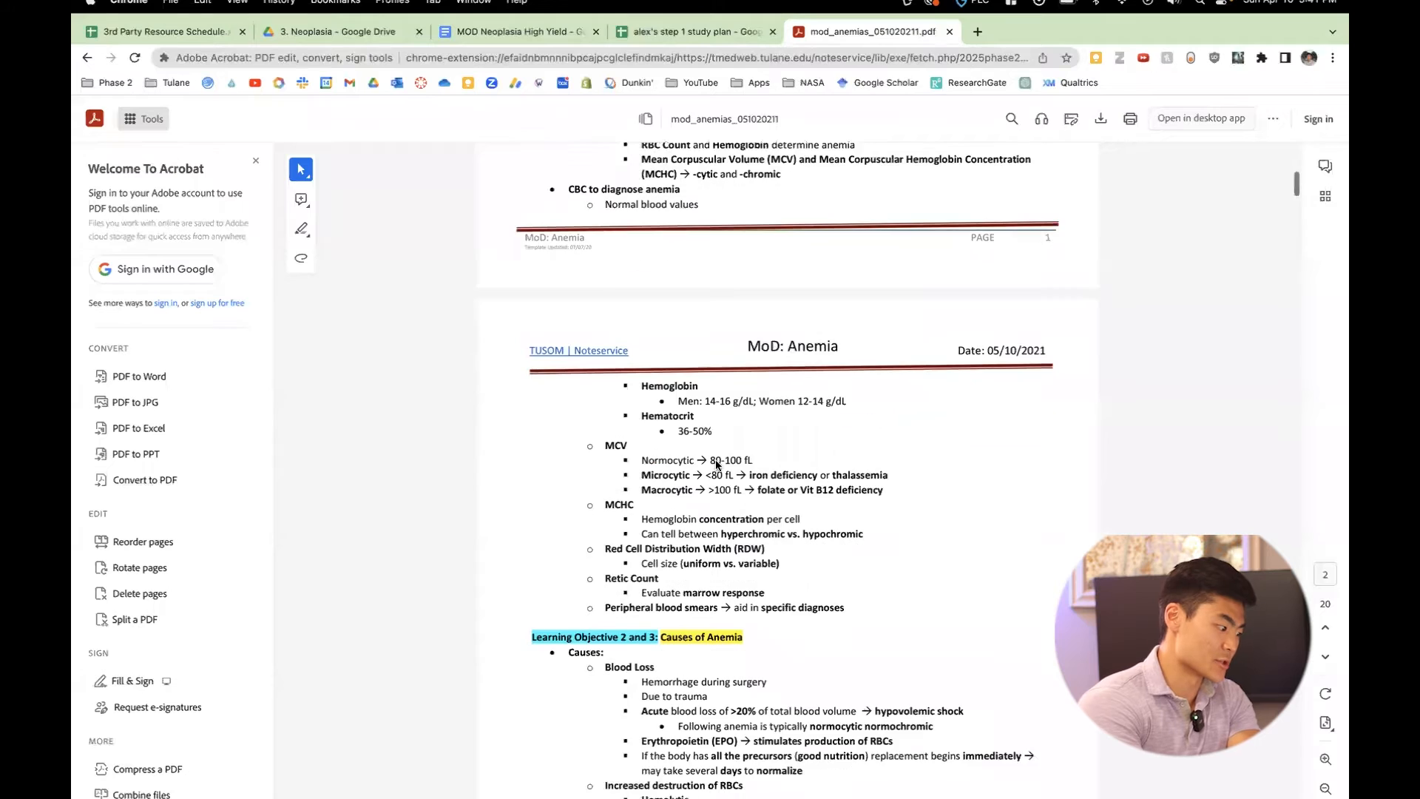
pyautogui.scroll(-3)
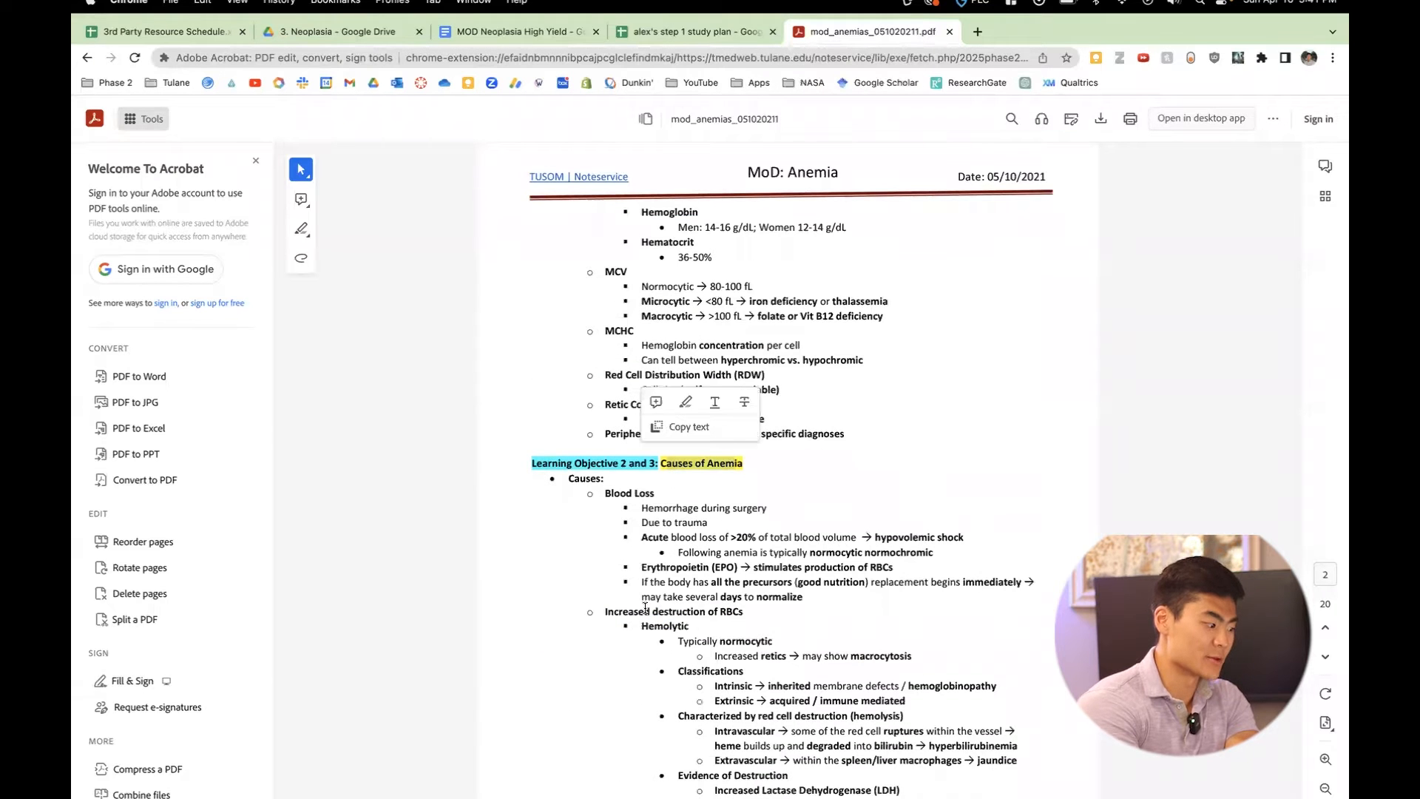
pyautogui.scroll(-3)
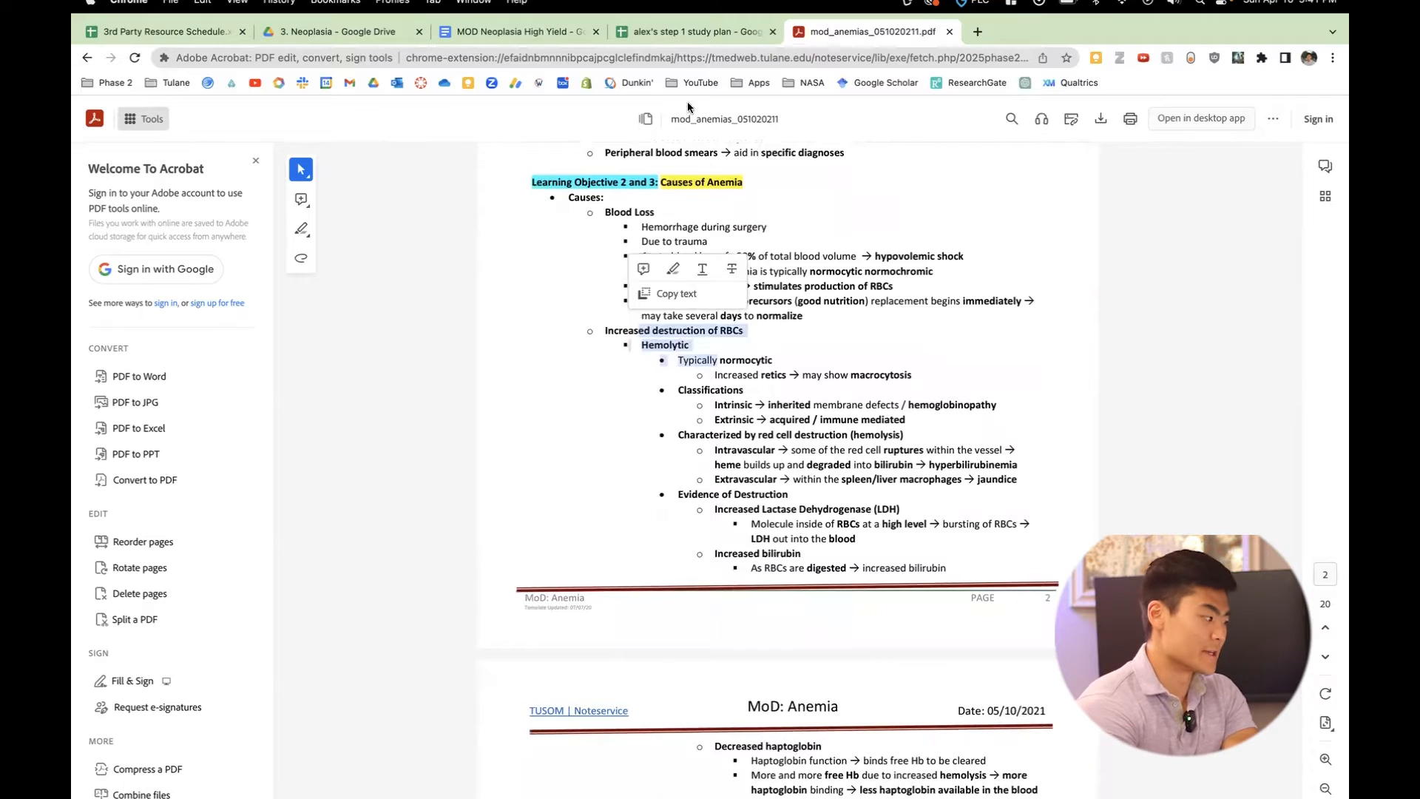
pyautogui.click(517, 32)
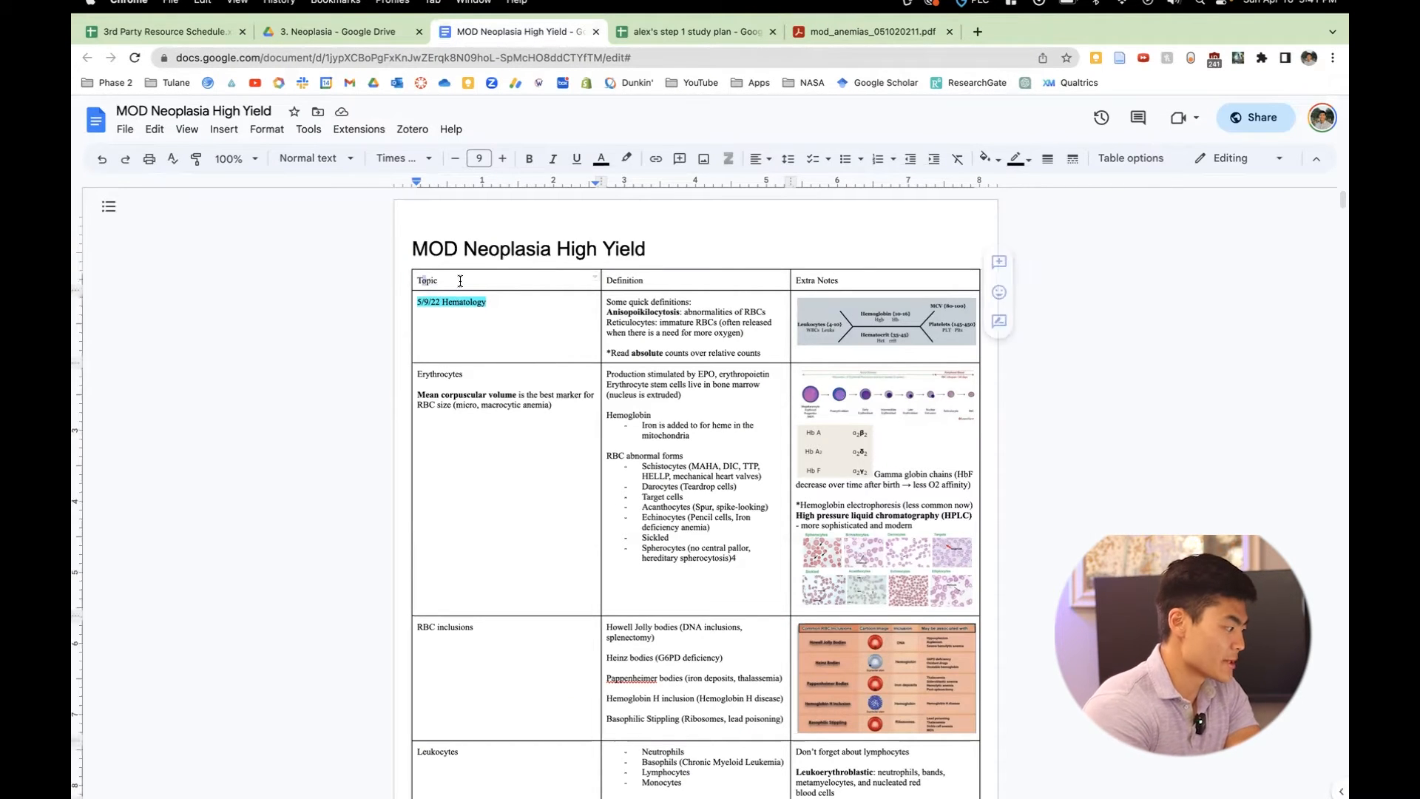
# Go over the table's Topic and Definition columns, then revisit the Noteservice page.
pyautogui.click(624, 280)
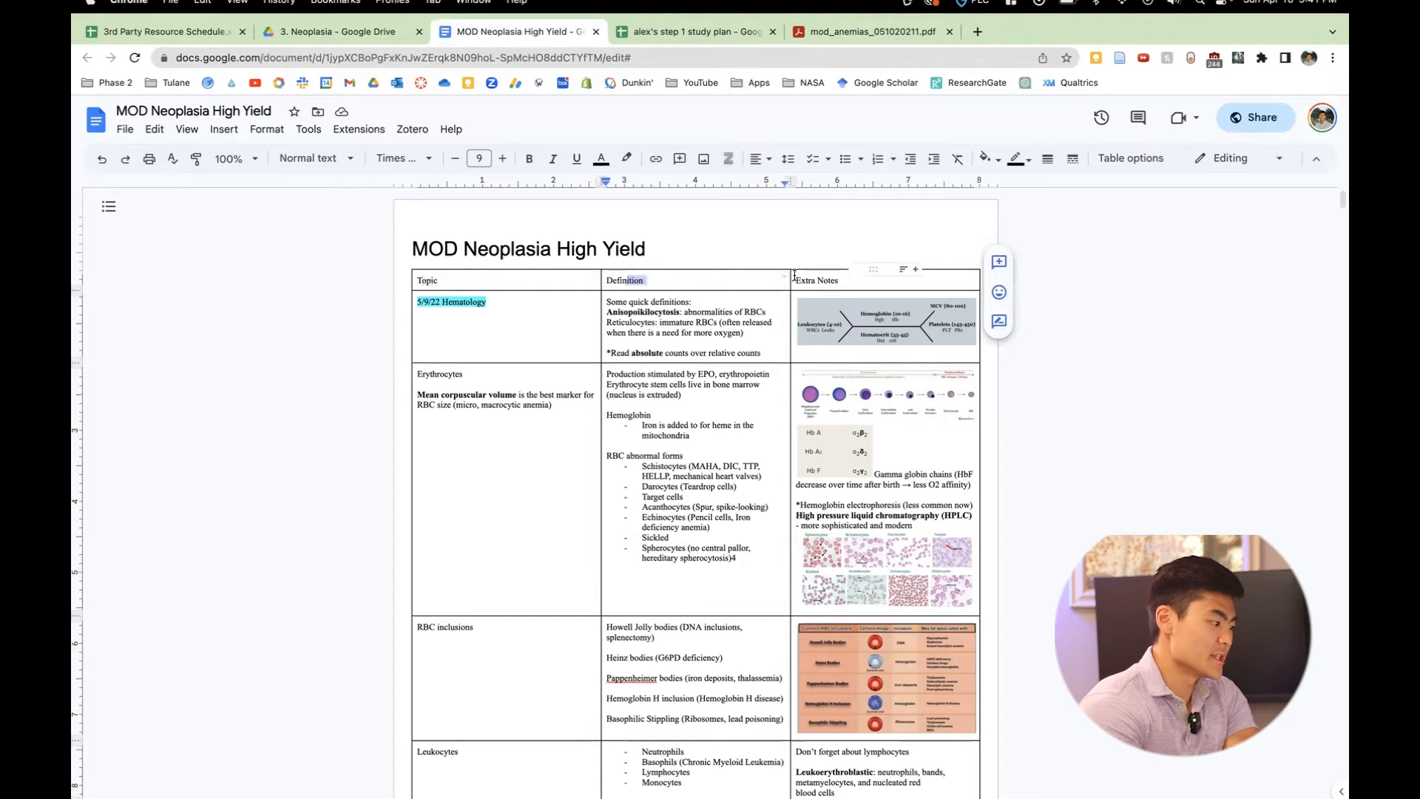
pyautogui.click(878, 280)
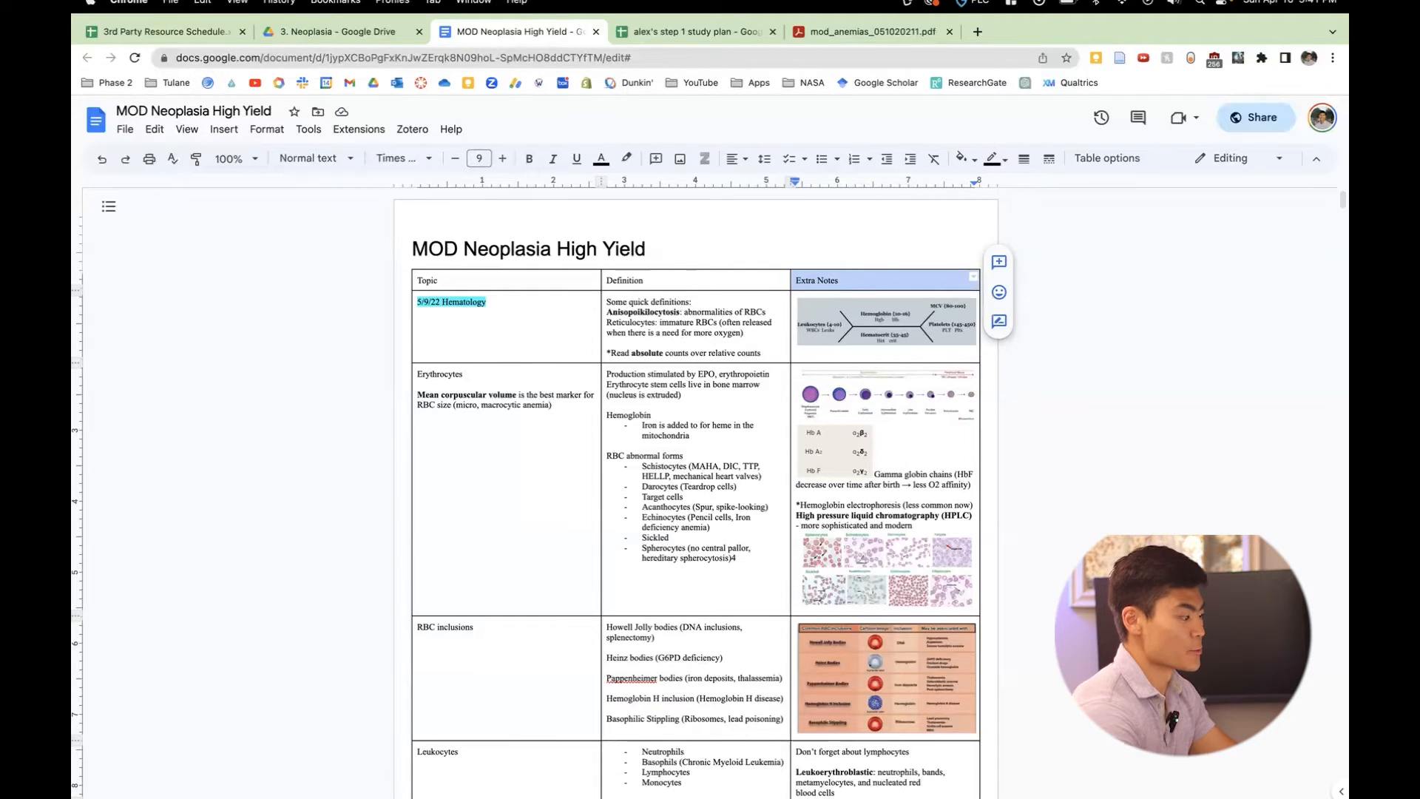
pyautogui.click(870, 31)
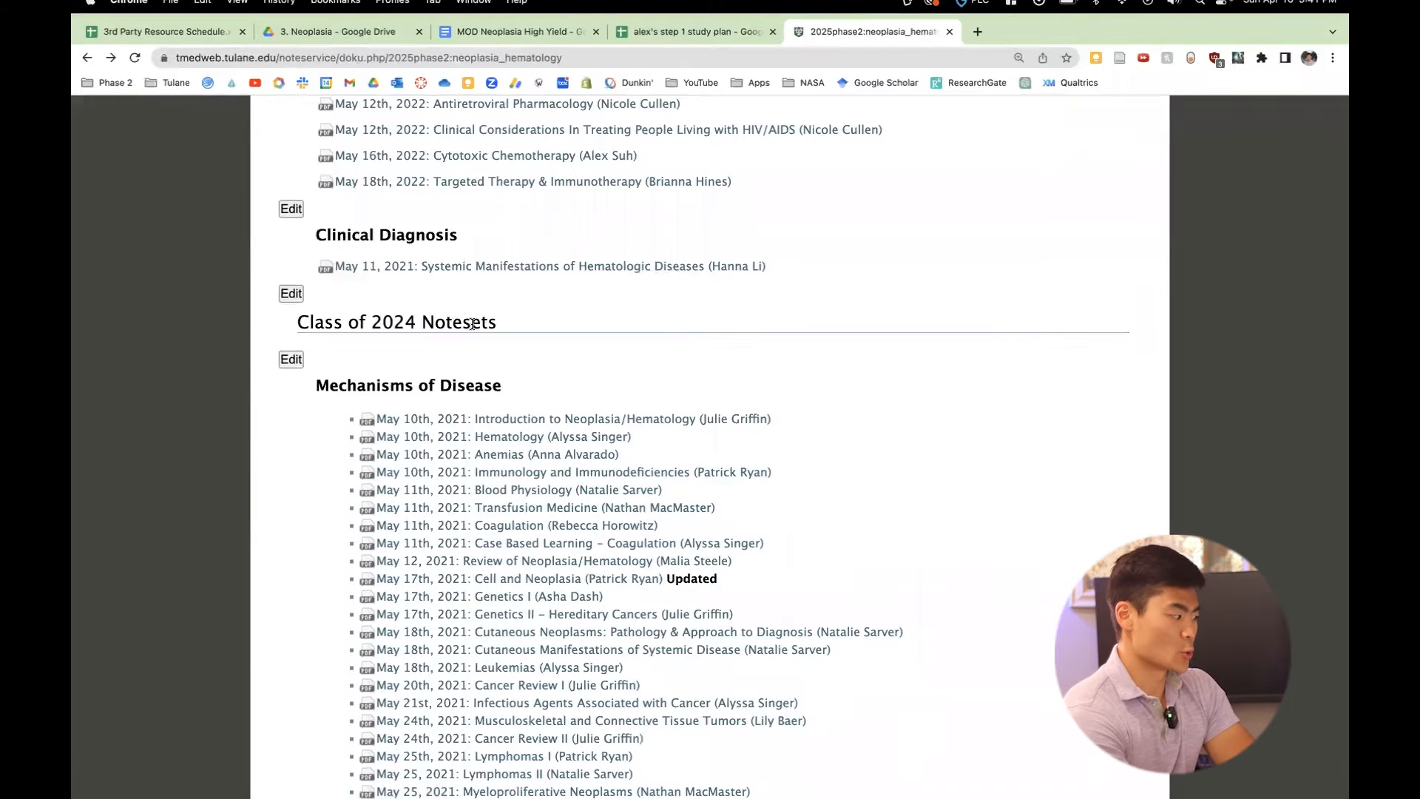
# Look over the 2020 Mechanisms of Disease notesets, then return to the high-yield doc.
pyautogui.scroll(-3)
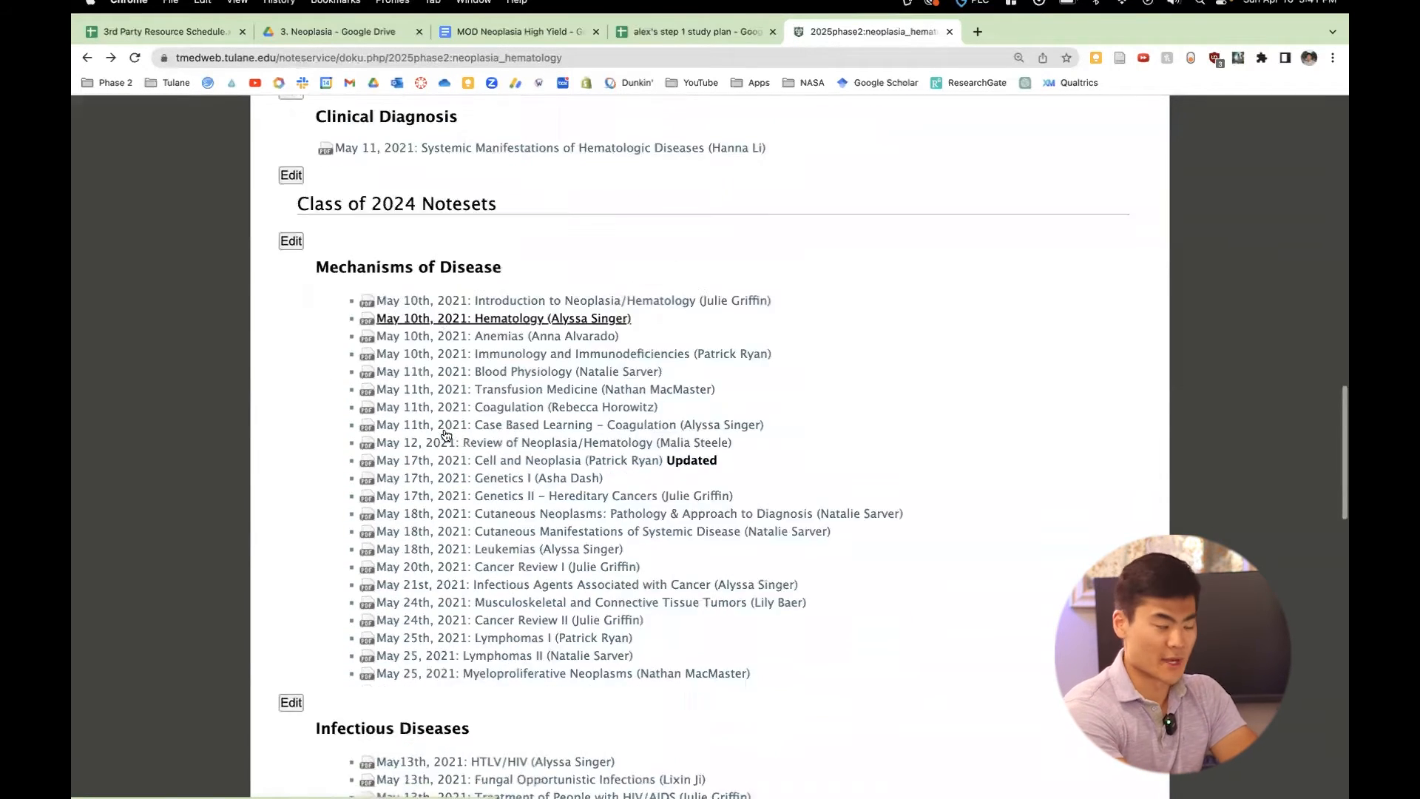
pyautogui.scroll(-3)
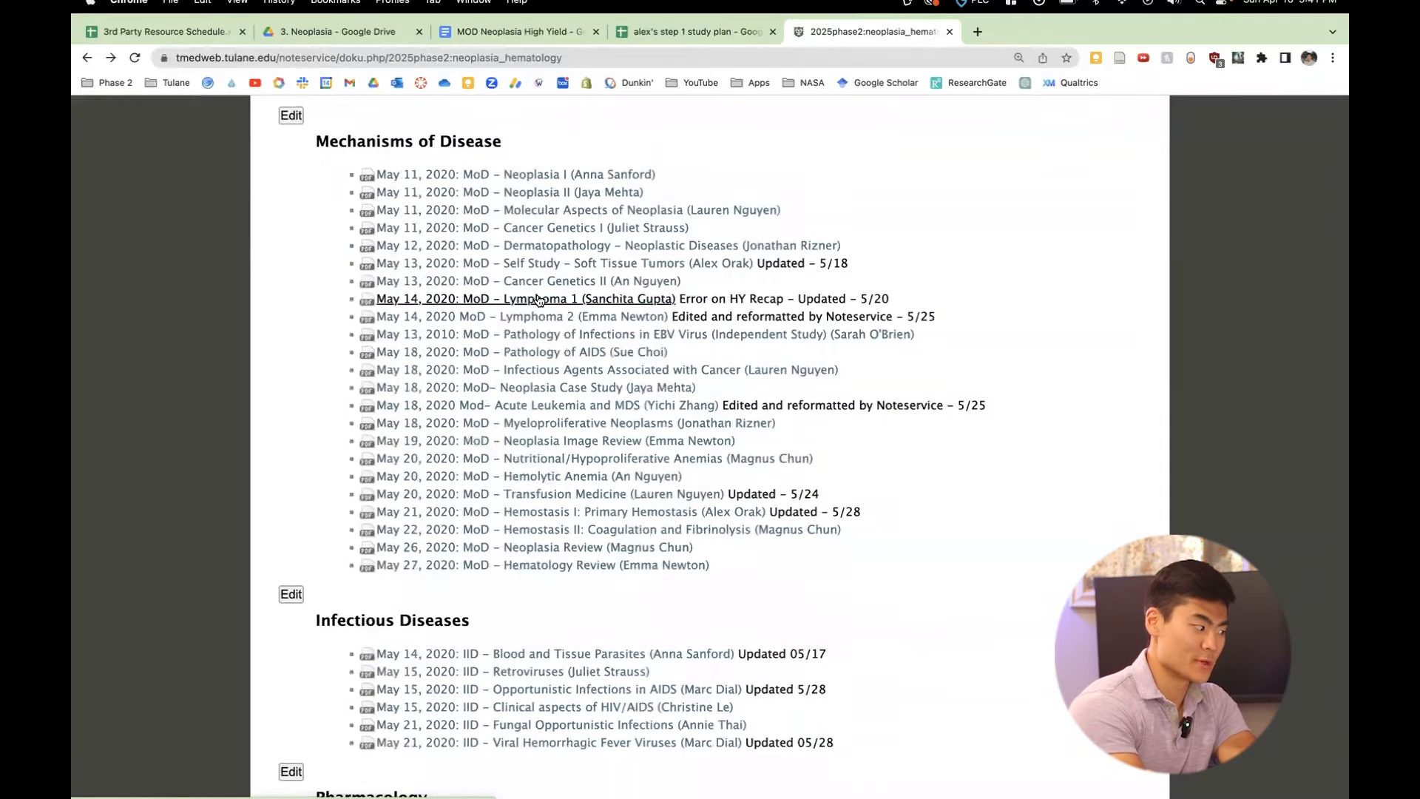
pyautogui.moveTo(553, 262)
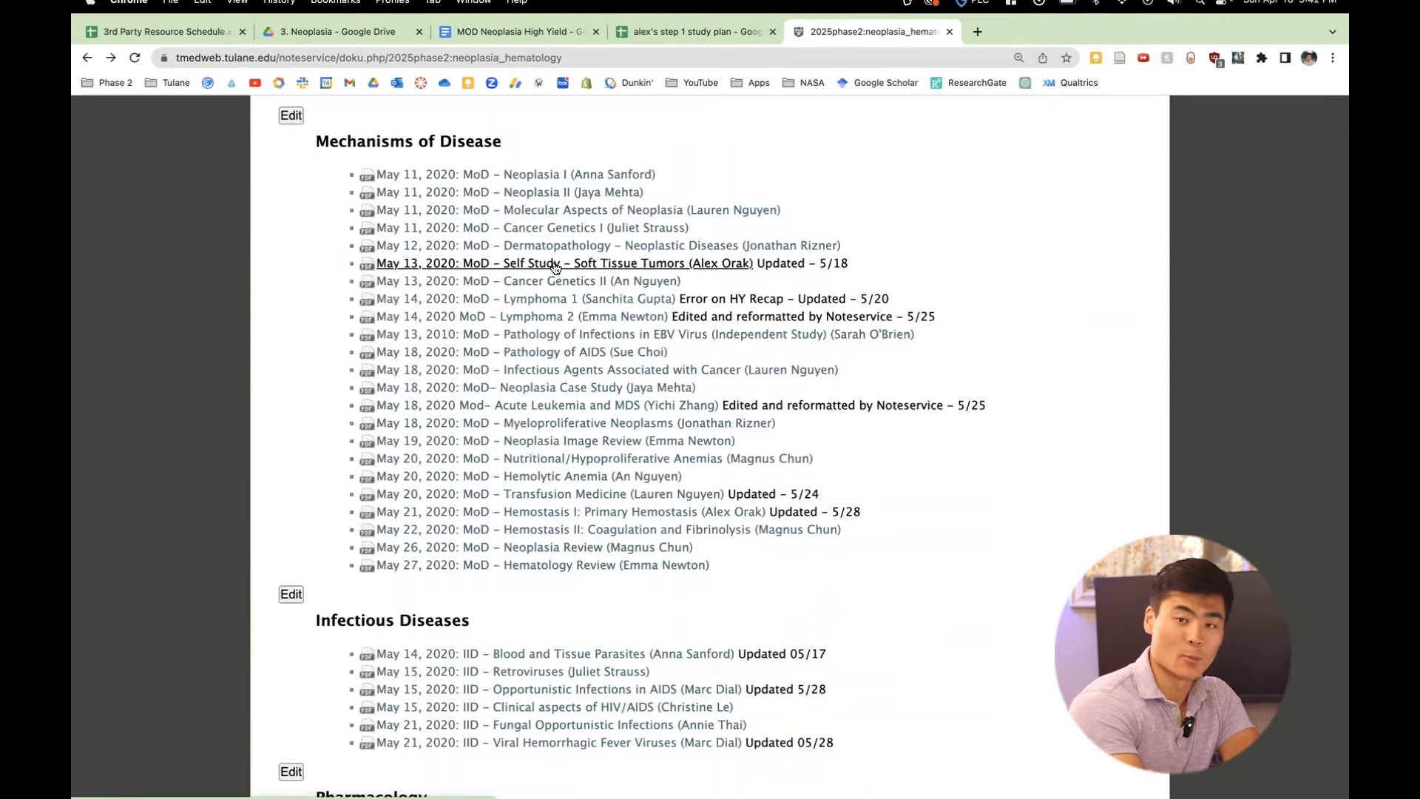
pyautogui.moveTo(564, 262)
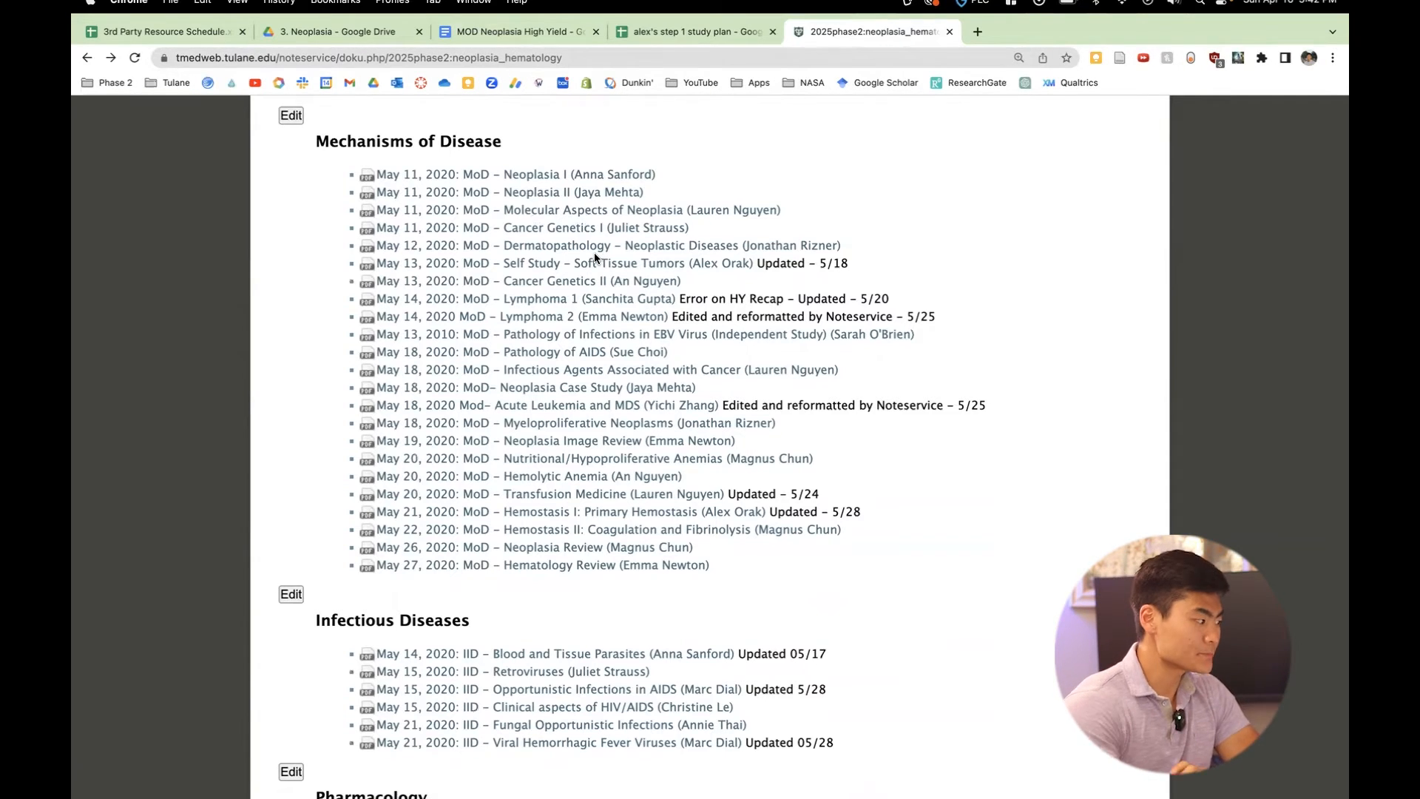
pyautogui.click(516, 32)
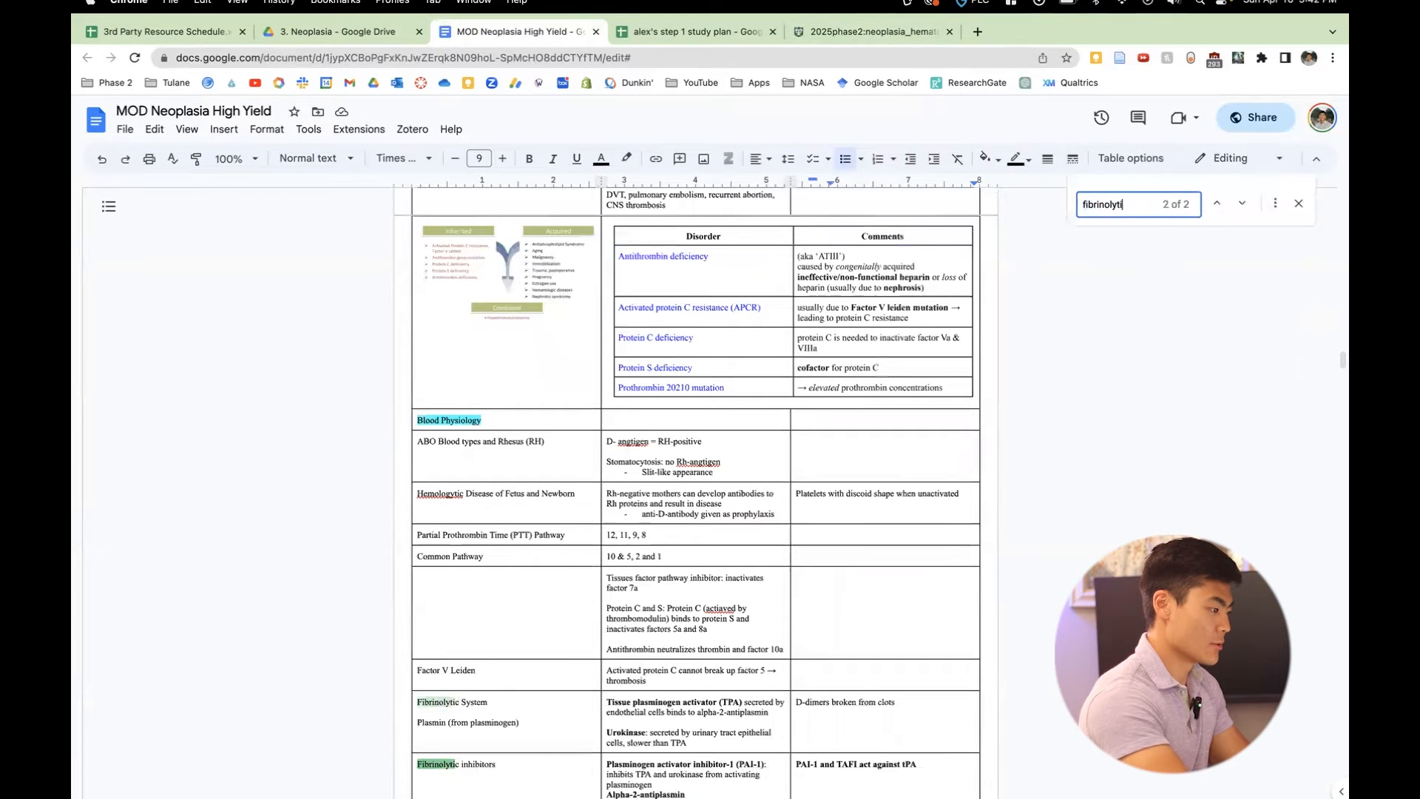
# Step to the second 'fibrinolytic' match and view the fibrinolytic inhibitors rows.
pyautogui.click(1216, 202)
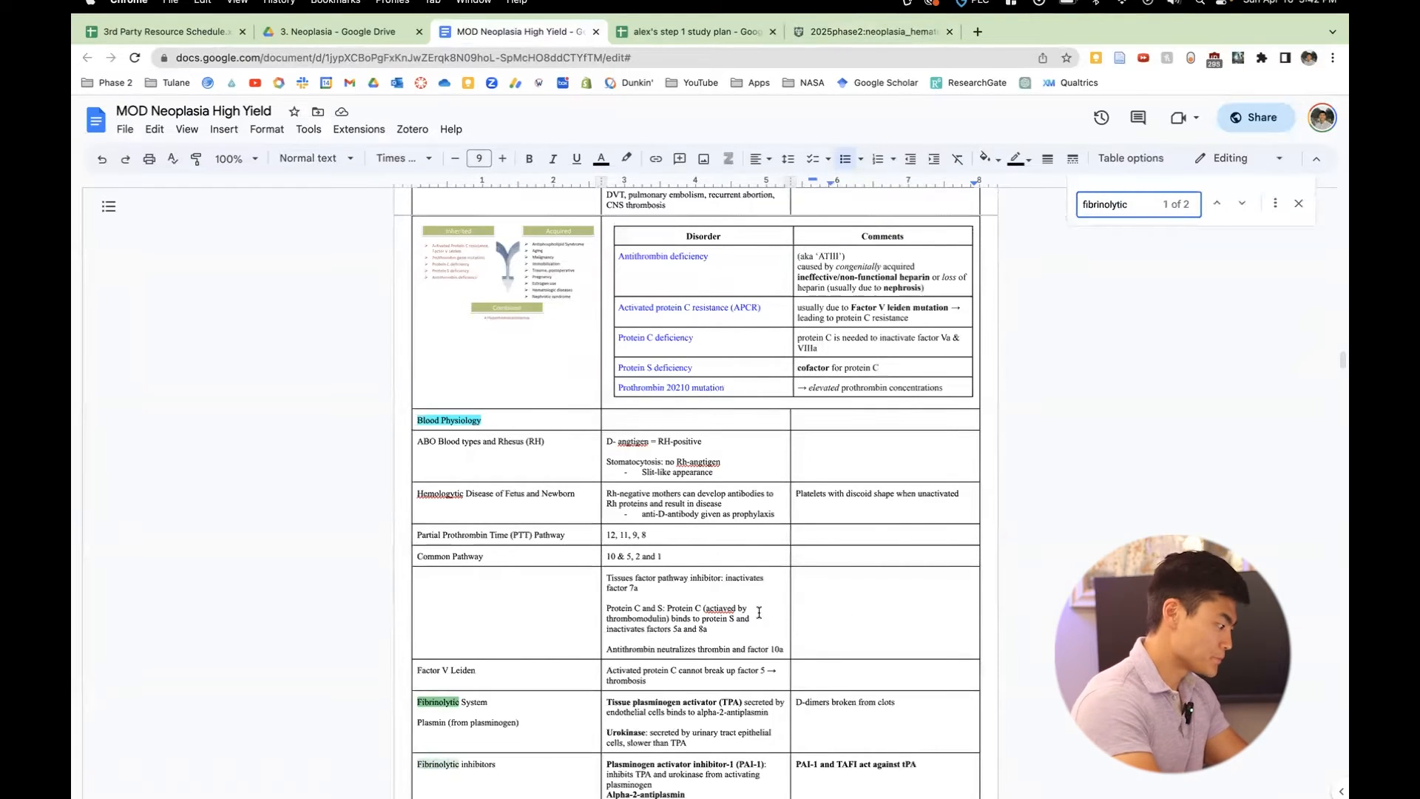
pyautogui.scroll(-3)
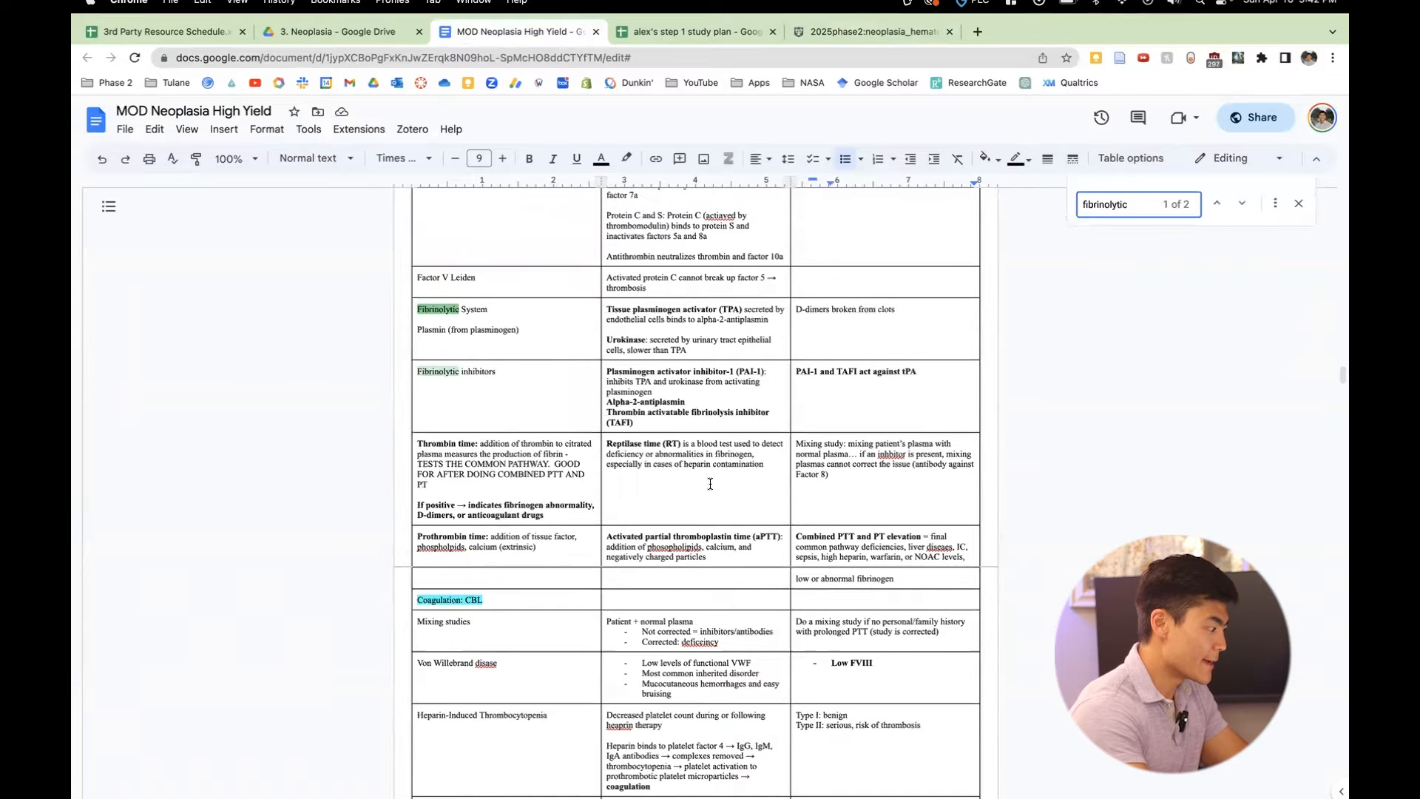